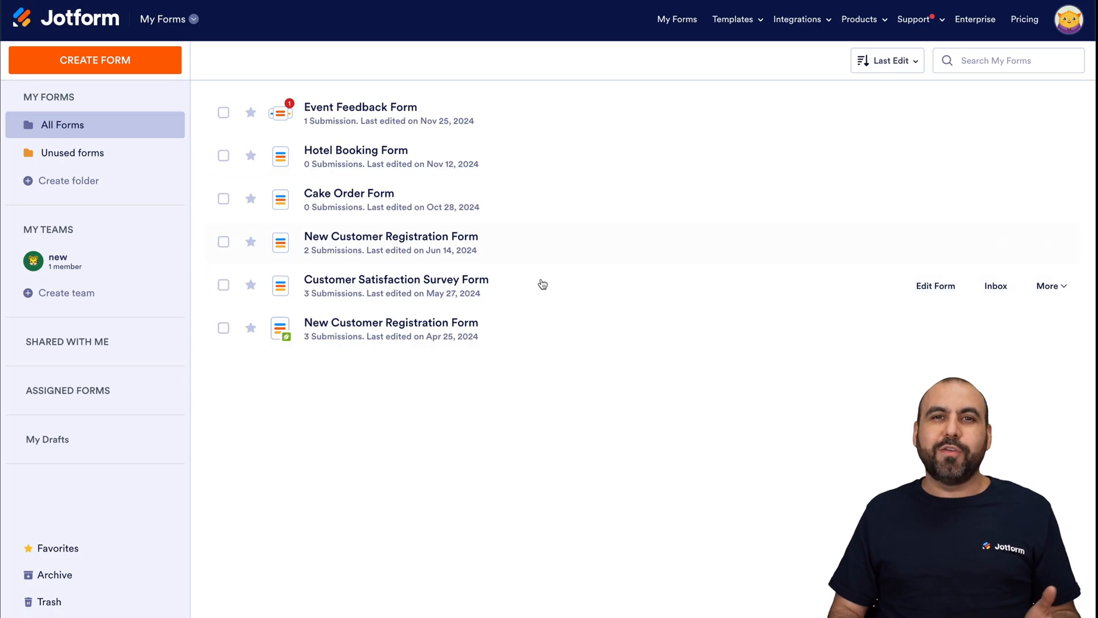
pyautogui.moveTo(536, 324)
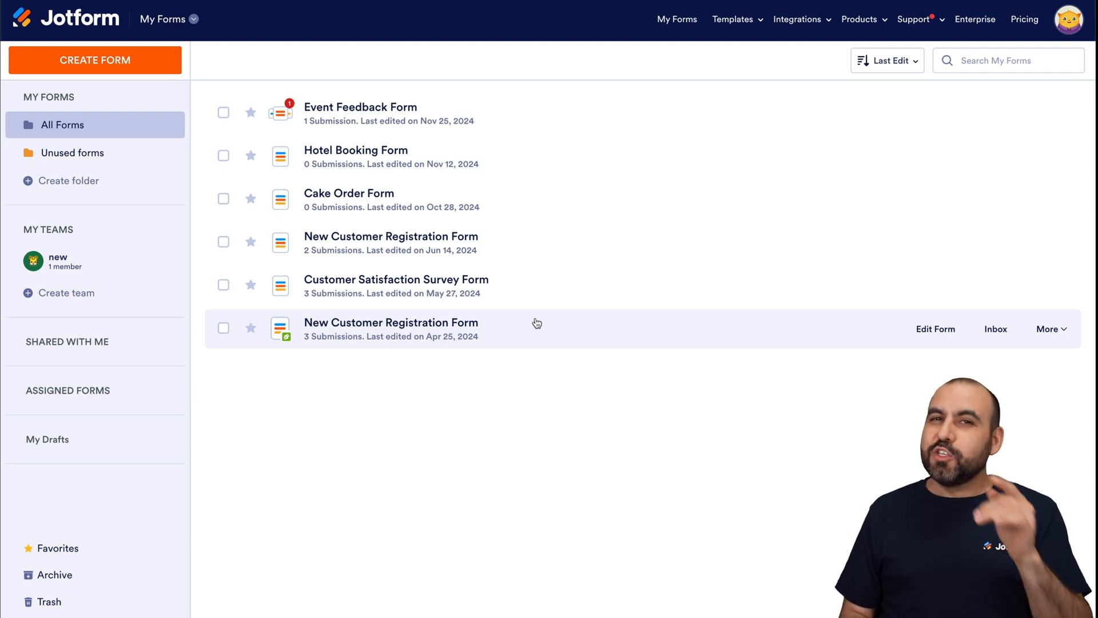
pyautogui.moveTo(599, 447)
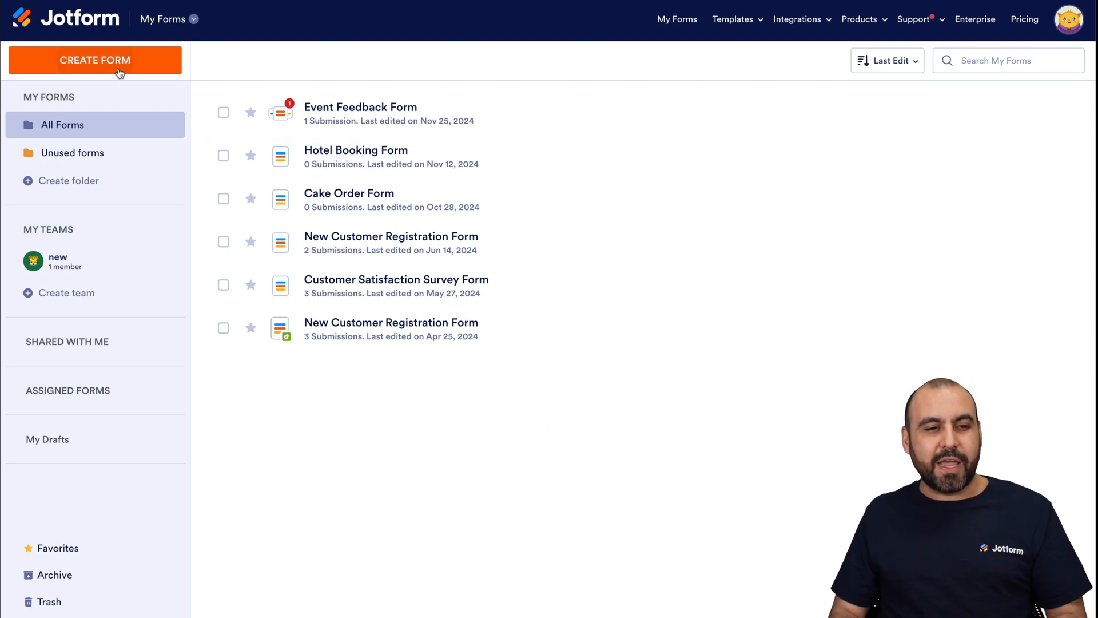
# Browse Jotform templates, preview the Information Request Form, then return to Create a Form.
pyautogui.click(95, 59)
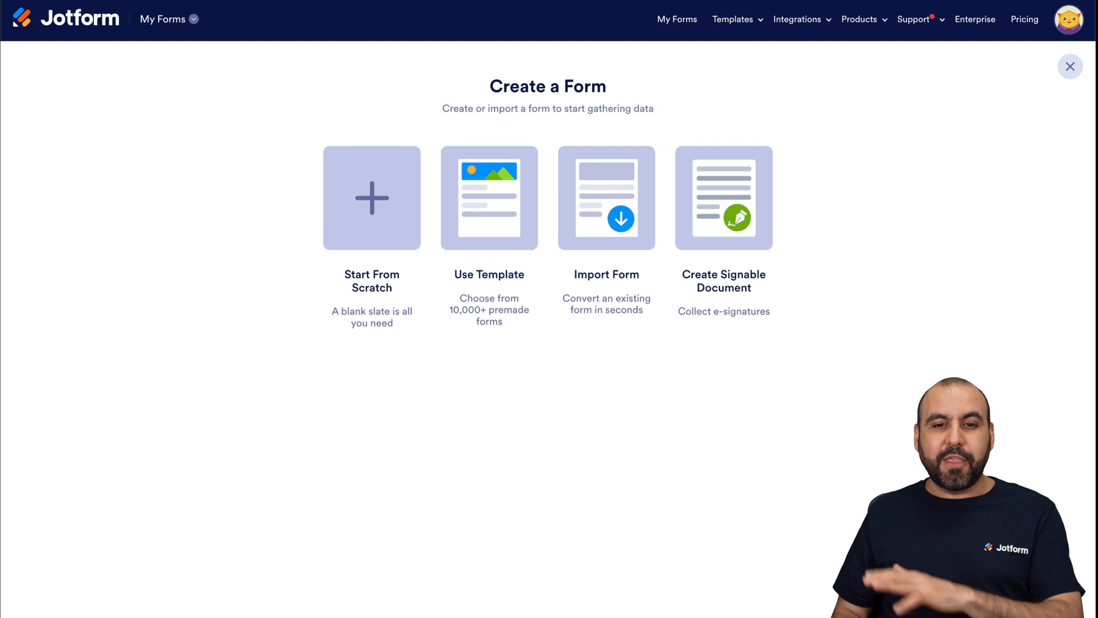
pyautogui.click(489, 199)
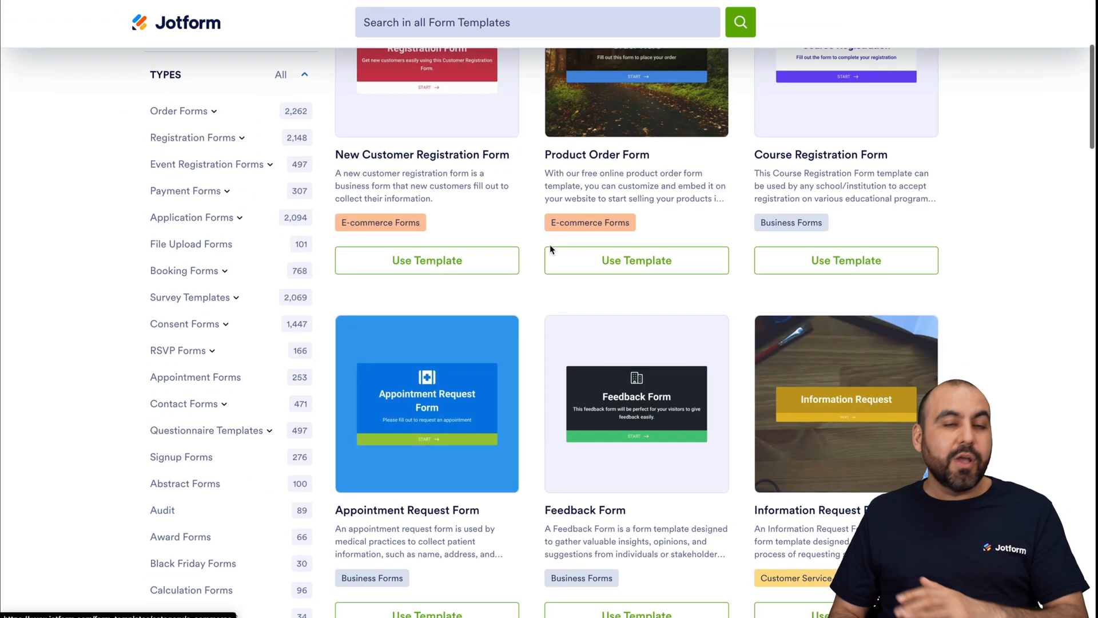
pyautogui.scroll(-3)
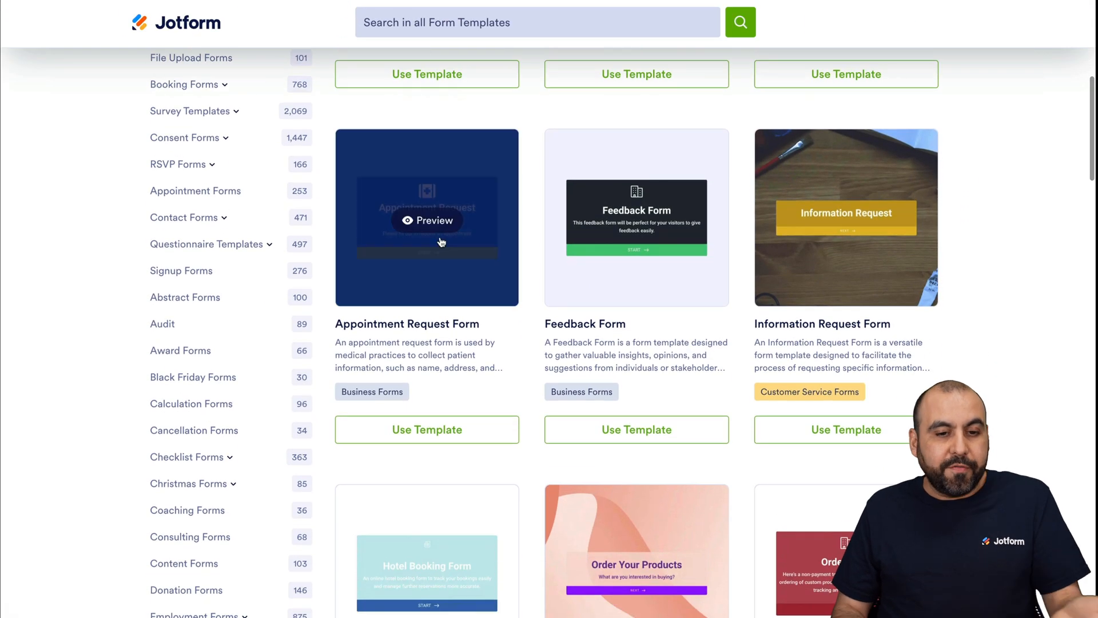
pyautogui.click(427, 219)
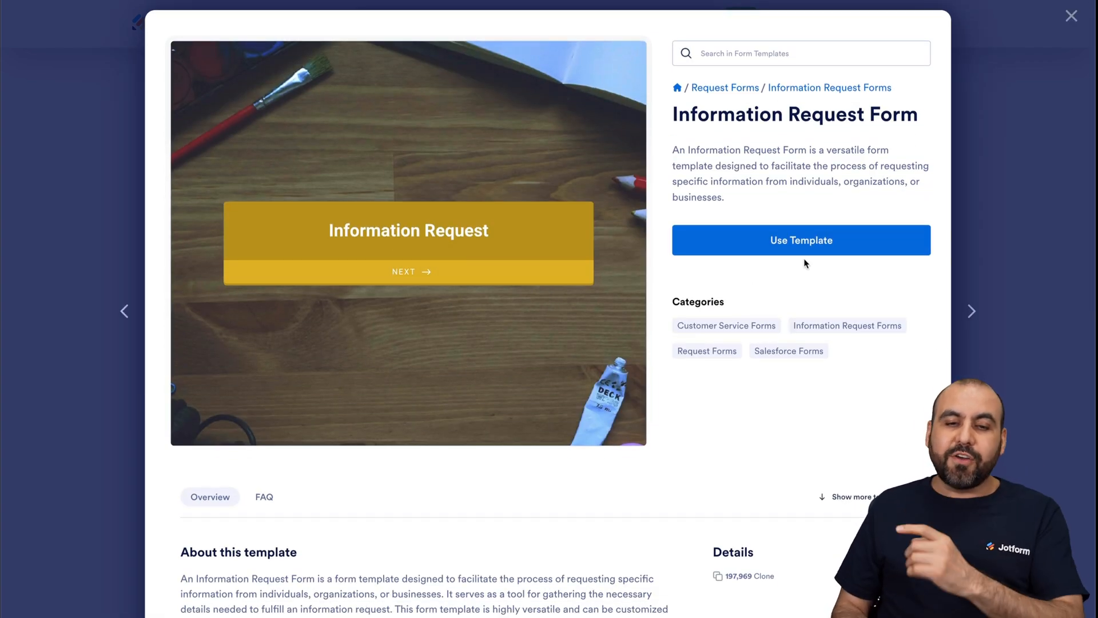
pyautogui.moveTo(815, 257)
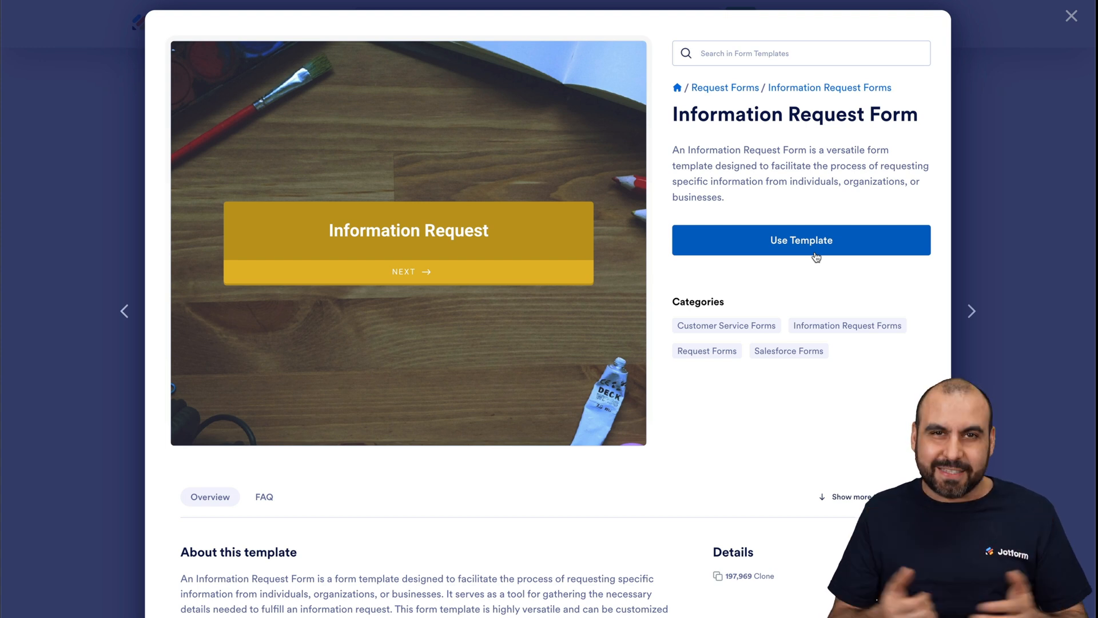
pyautogui.click(1071, 15)
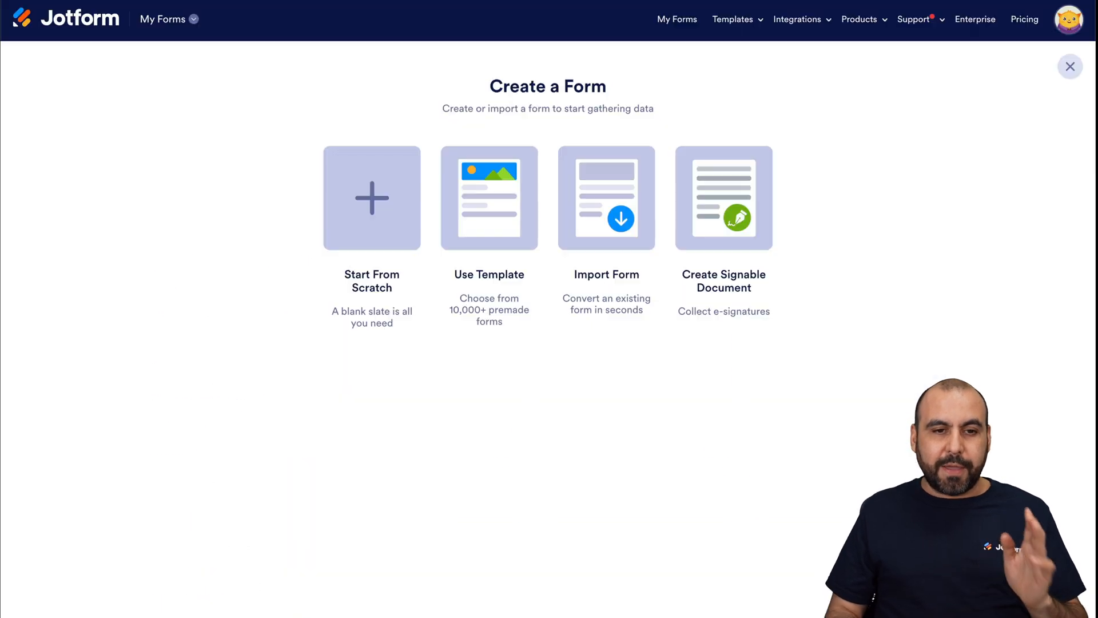
# Start a blank form from scratch using the one-question-per-page Card Form layout.
pyautogui.click(371, 198)
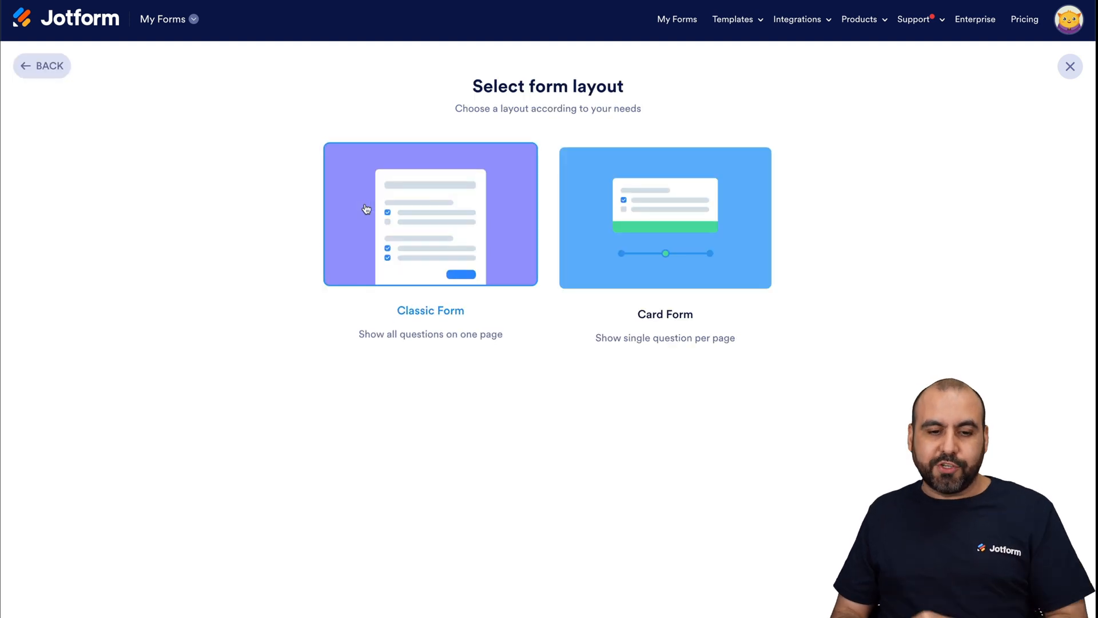
pyautogui.moveTo(515, 402)
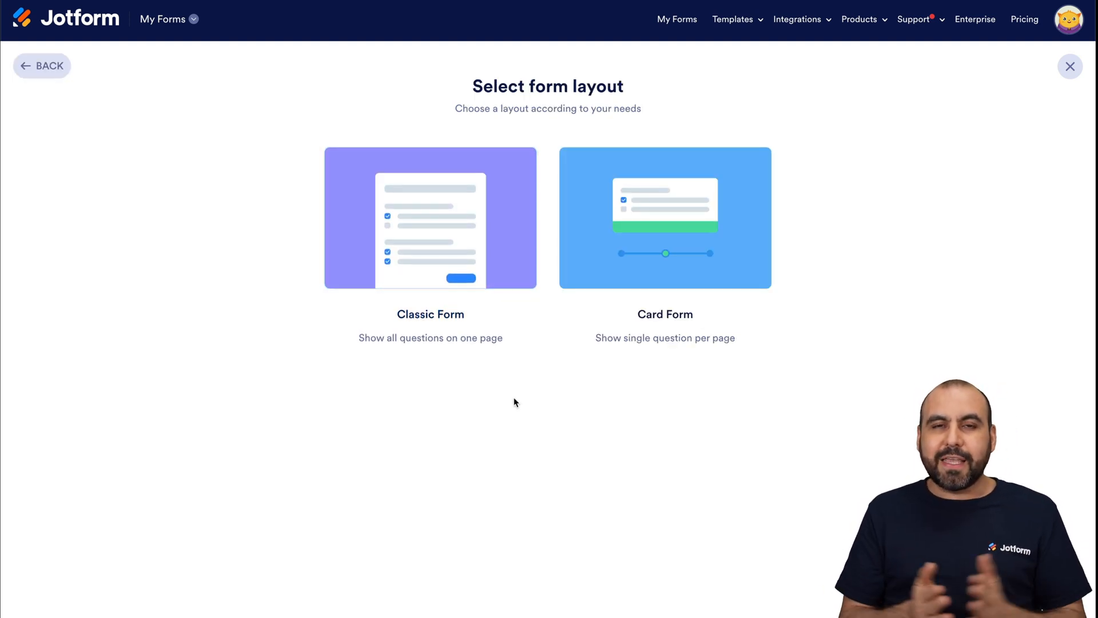
pyautogui.click(664, 218)
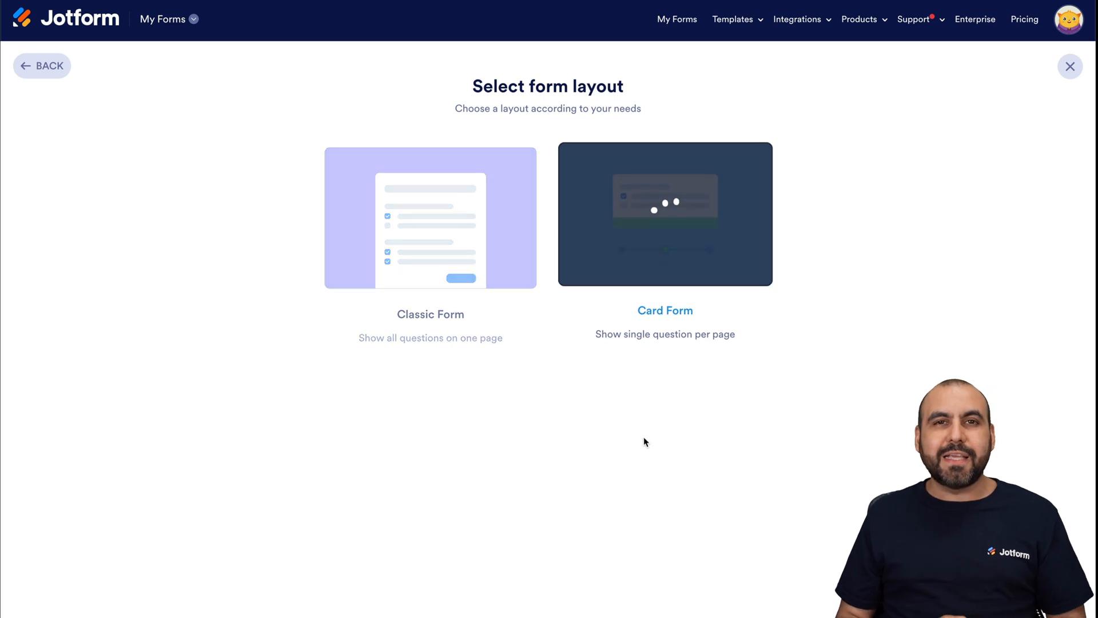
pyautogui.click(431, 218)
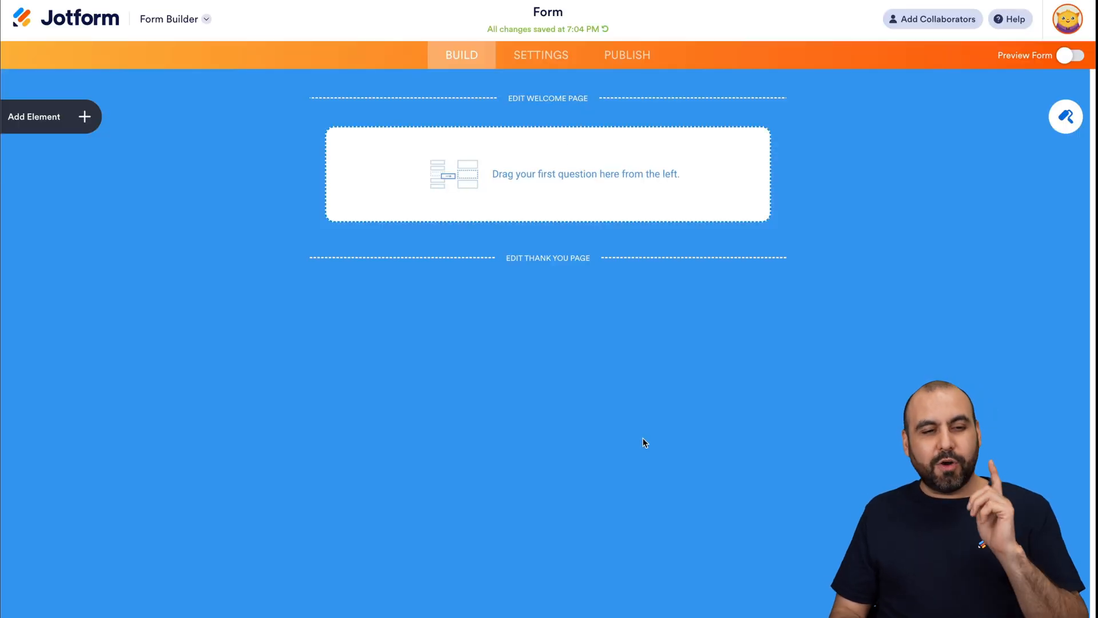
# Add Full Name, Address and Phone questions from the Basic elements list.
pyautogui.click(49, 116)
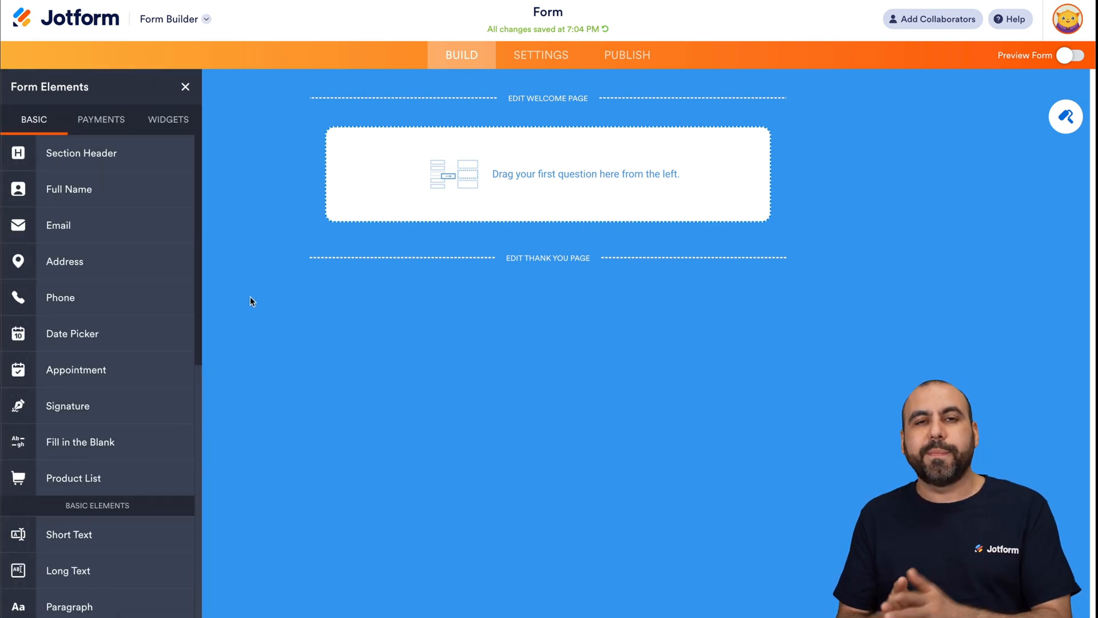
pyautogui.moveTo(143, 241)
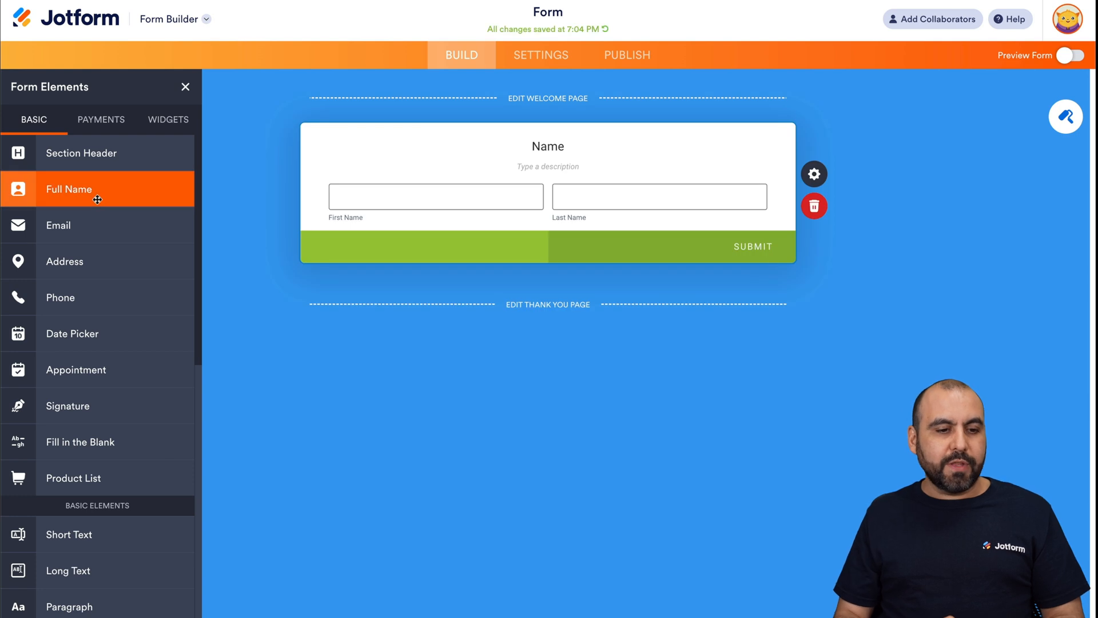
pyautogui.click(65, 261)
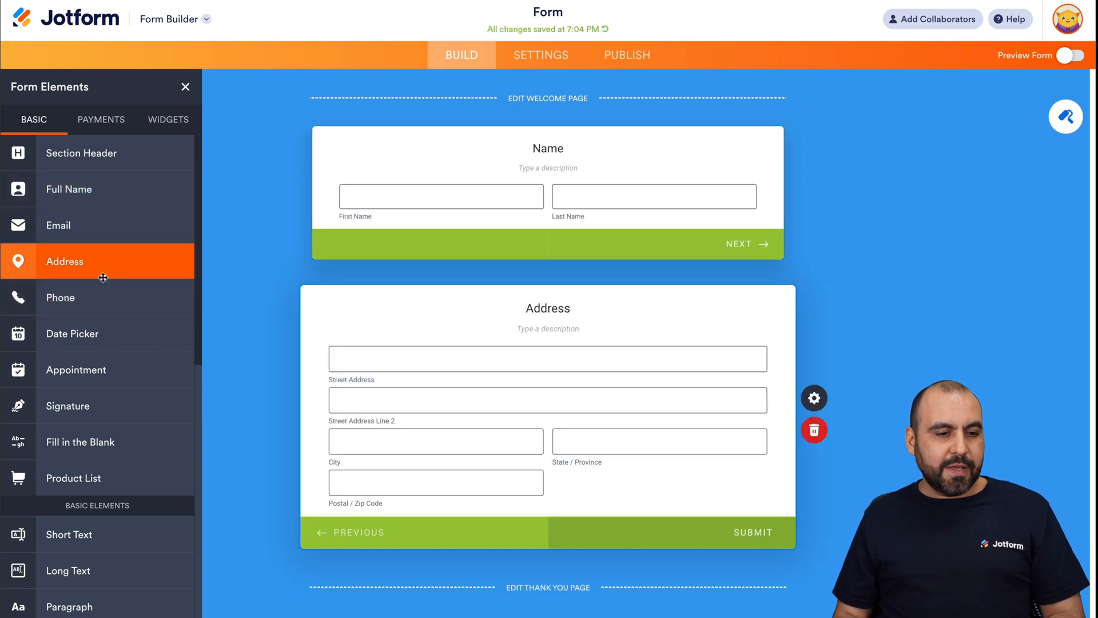
pyautogui.scroll(-3)
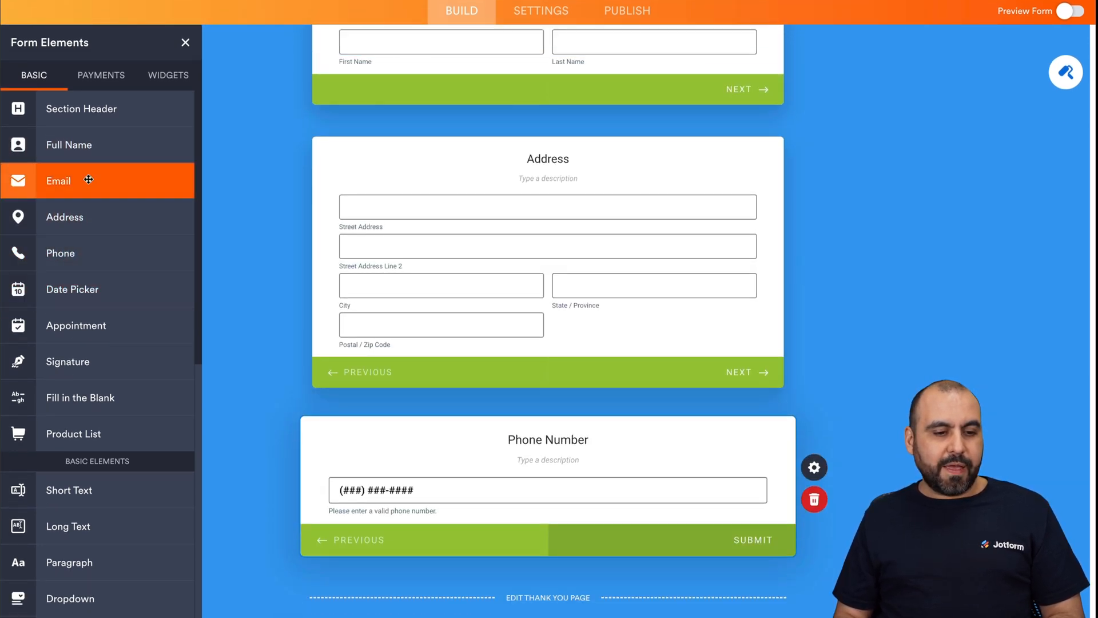
pyautogui.scroll(3)
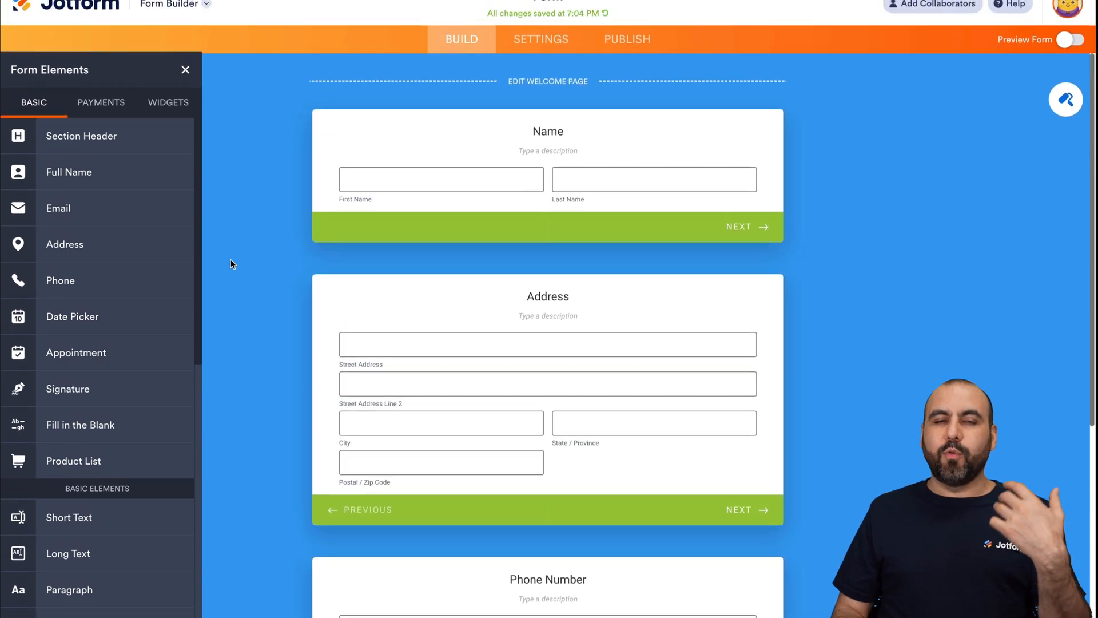
pyautogui.scroll(-3)
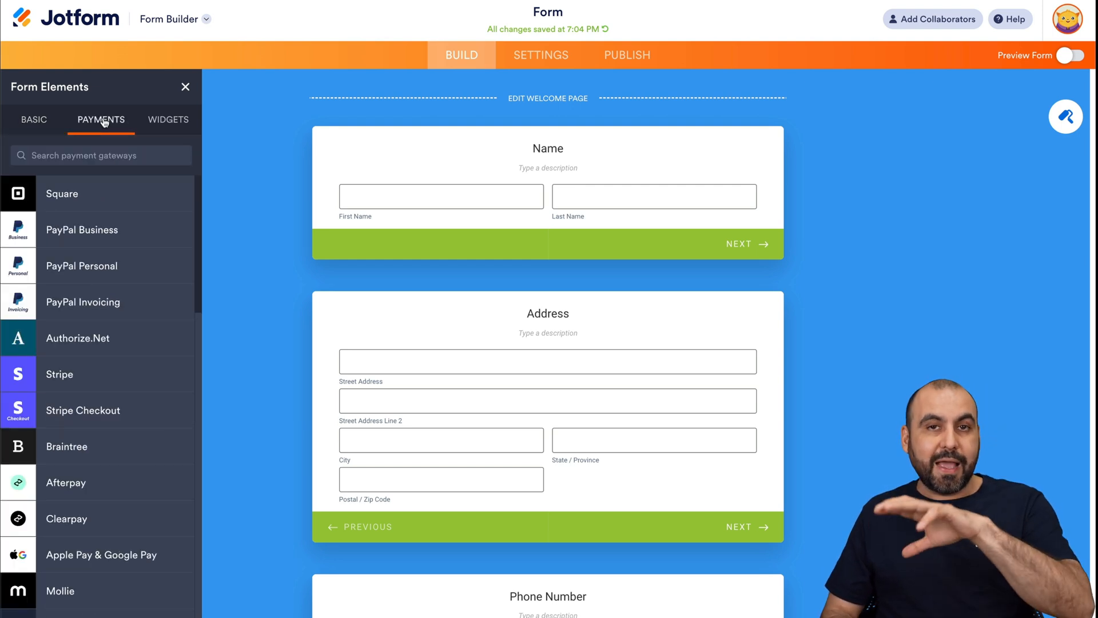
pyautogui.moveTo(231, 160)
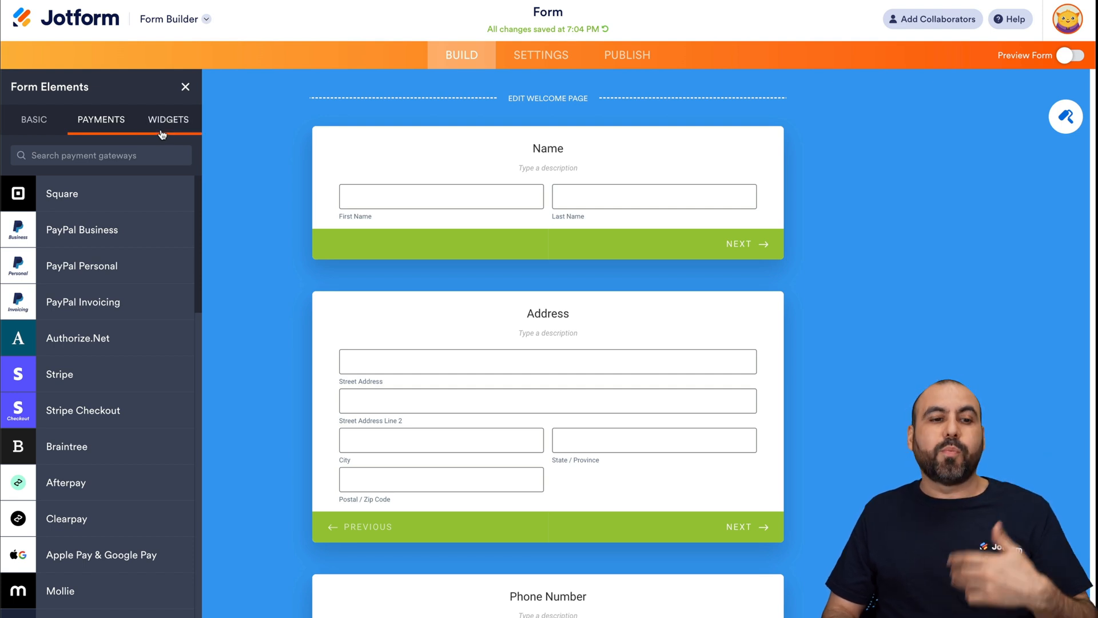
pyautogui.click(168, 119)
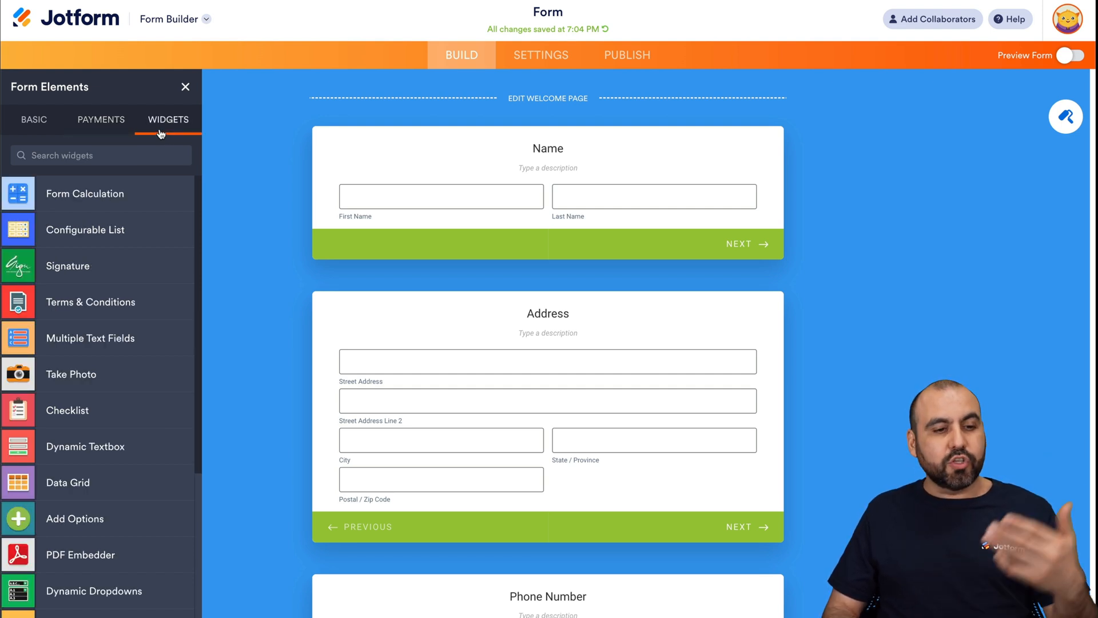
pyautogui.click(33, 119)
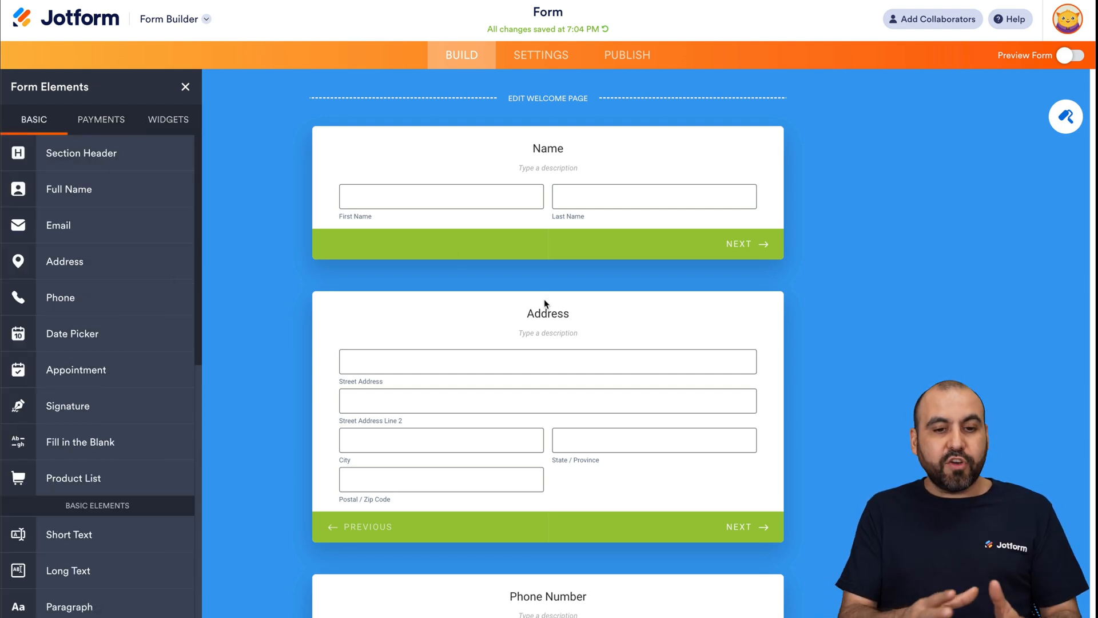
pyautogui.moveTo(1066, 117)
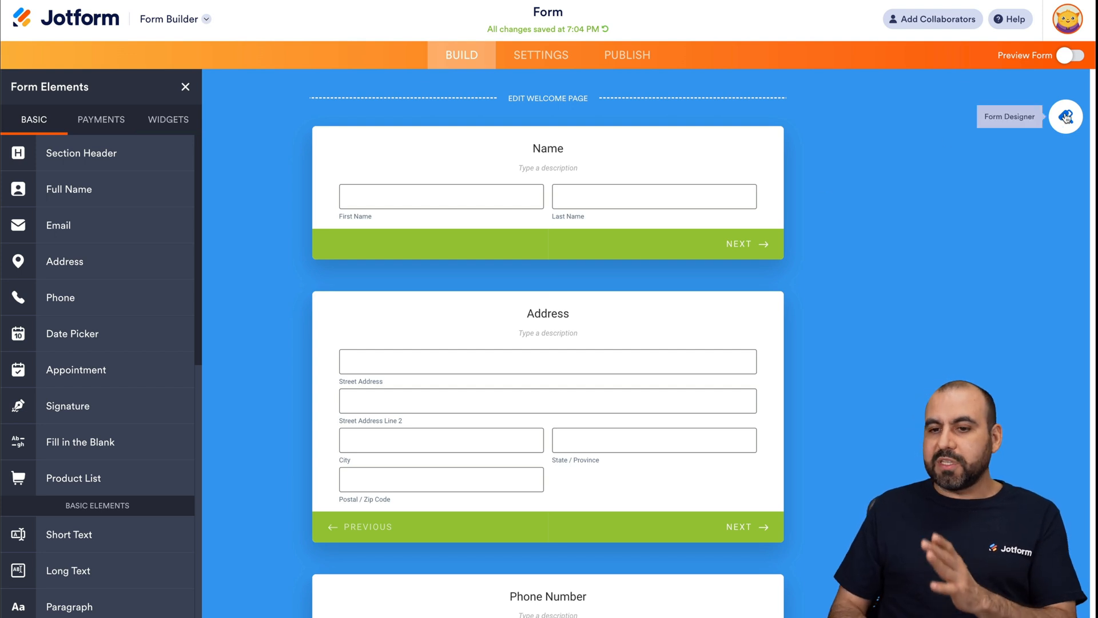
# Apply a dark blue form theme and review Image, Video and Layout options, keeping Card Form.
pyautogui.click(1066, 116)
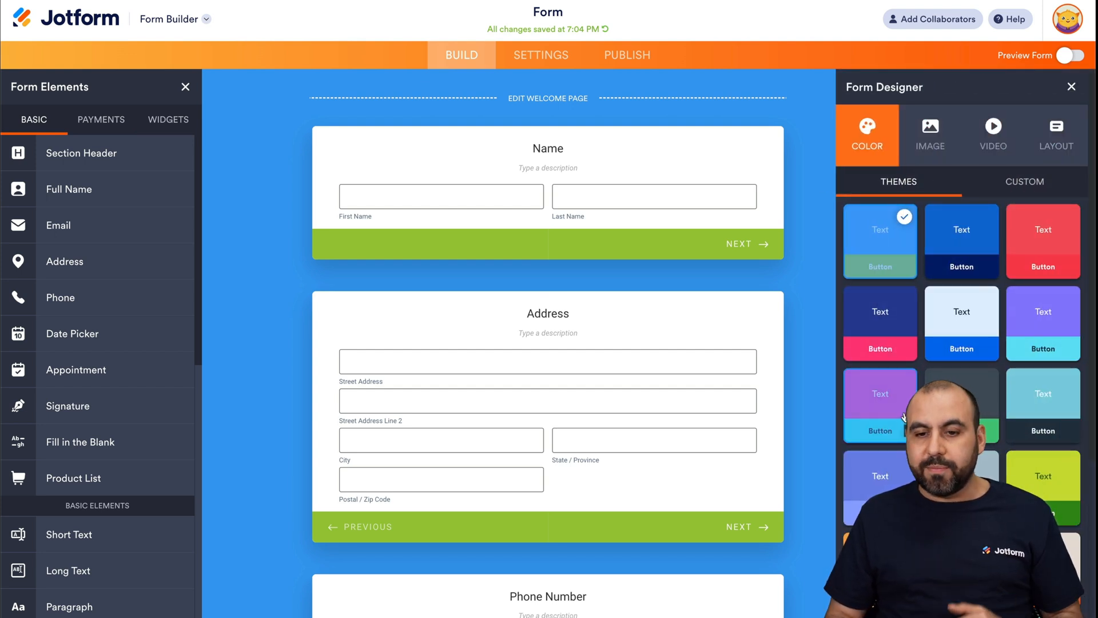
pyautogui.click(962, 240)
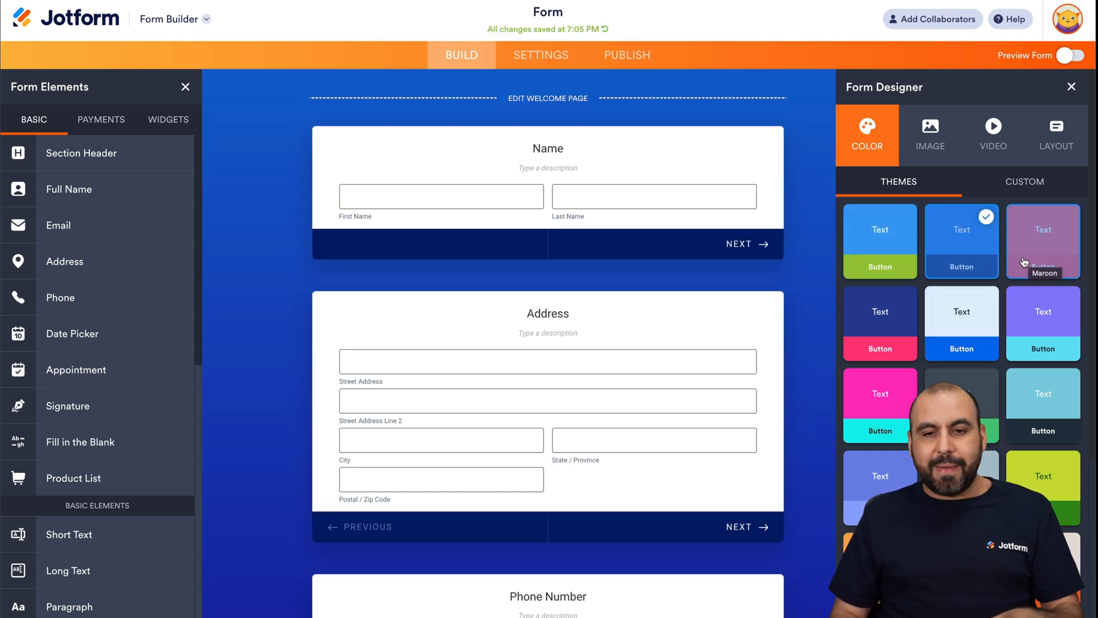
pyautogui.click(929, 134)
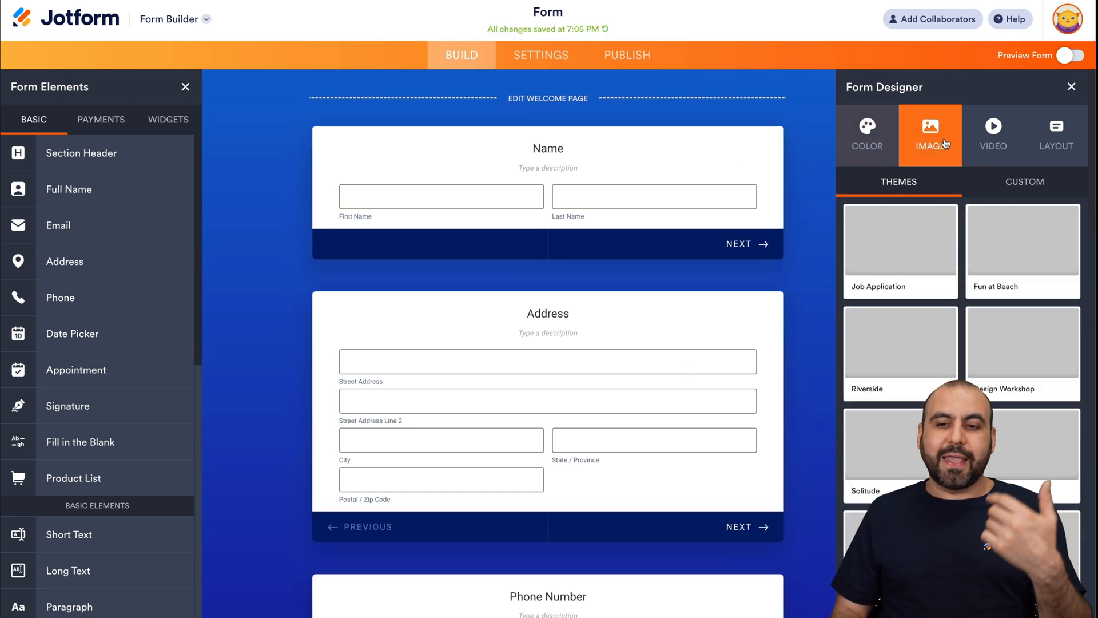
pyautogui.click(992, 133)
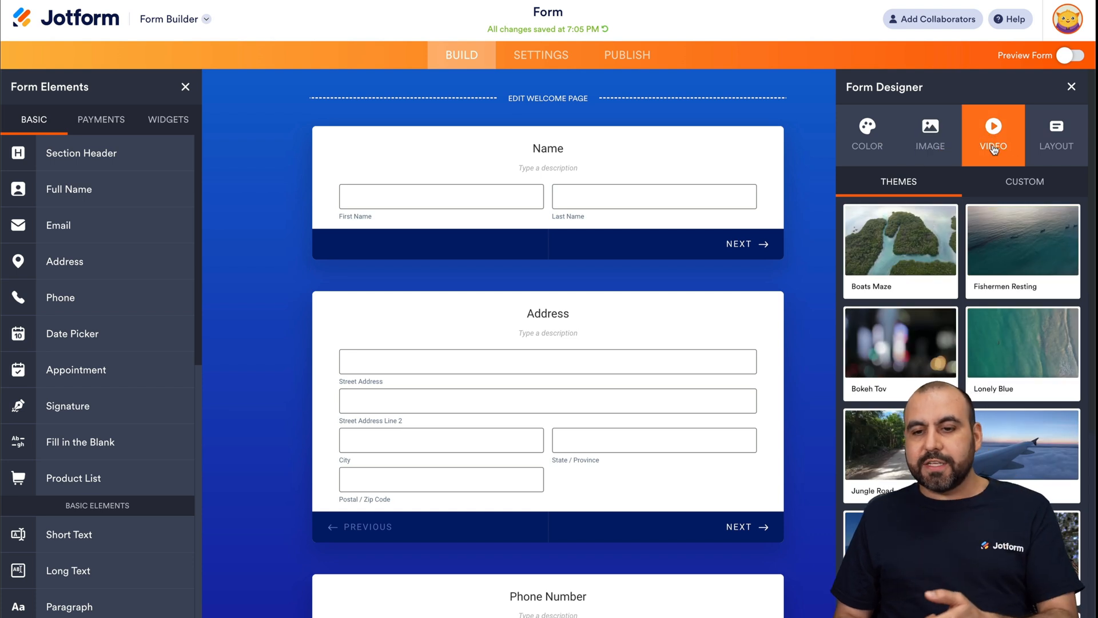
pyautogui.click(1058, 133)
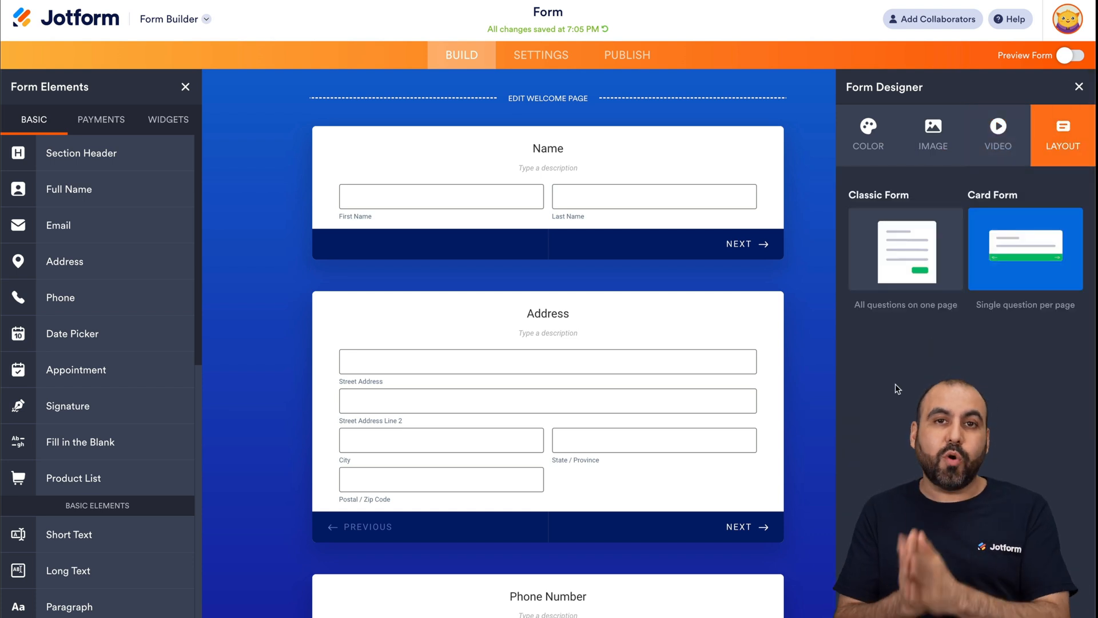
pyautogui.moveTo(875, 330)
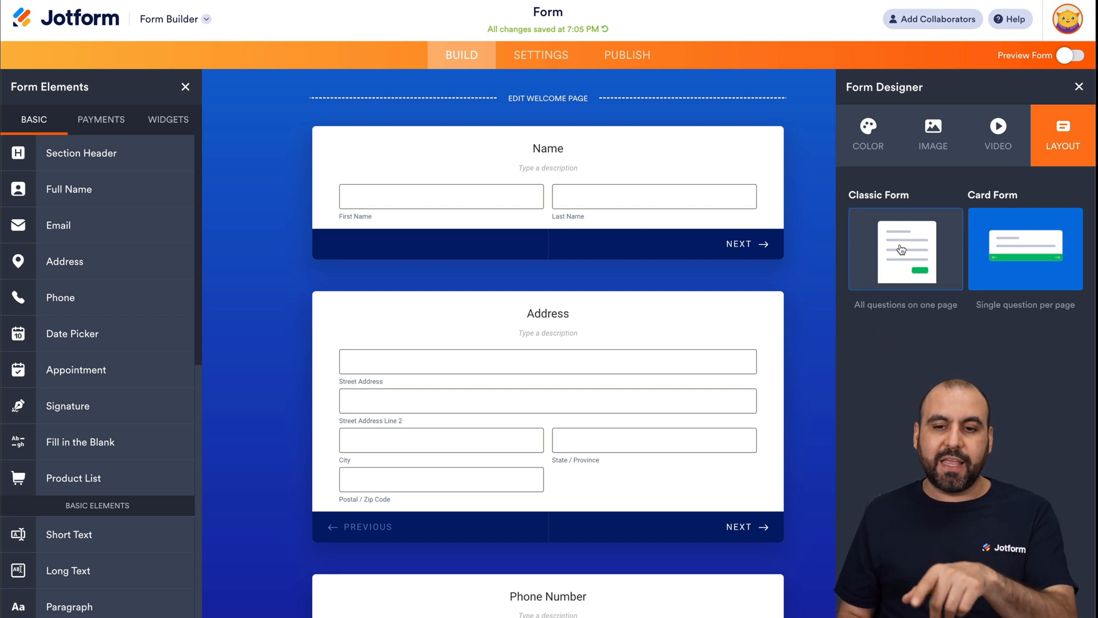
pyautogui.click(1079, 87)
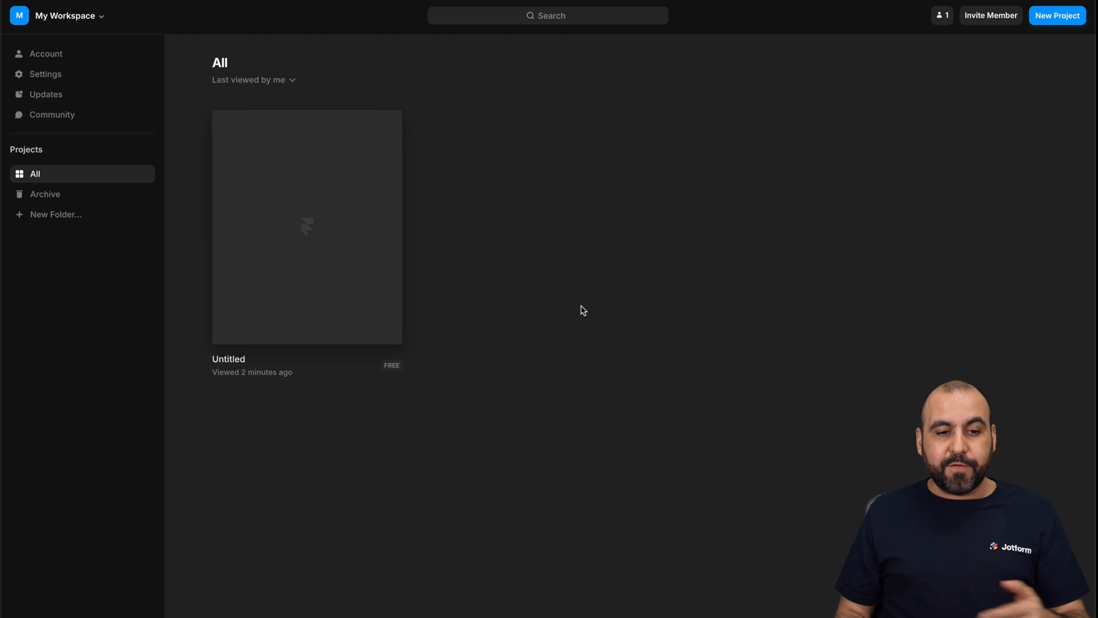
pyautogui.moveTo(324, 227)
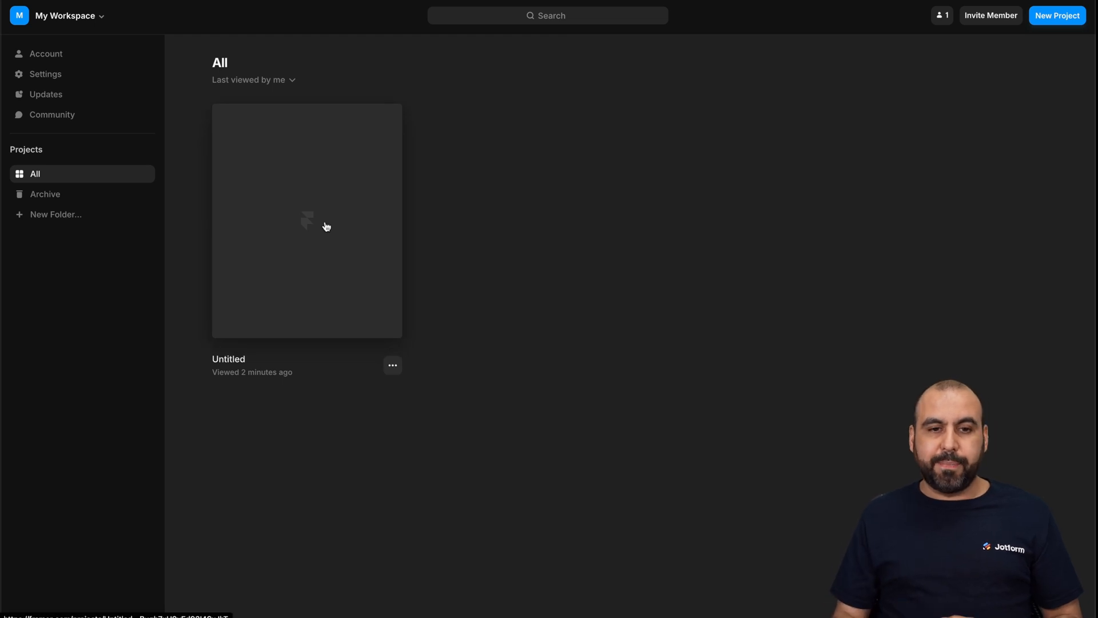
# Open the Untitled Framer project and allow clipboard access.
pyautogui.click(306, 220)
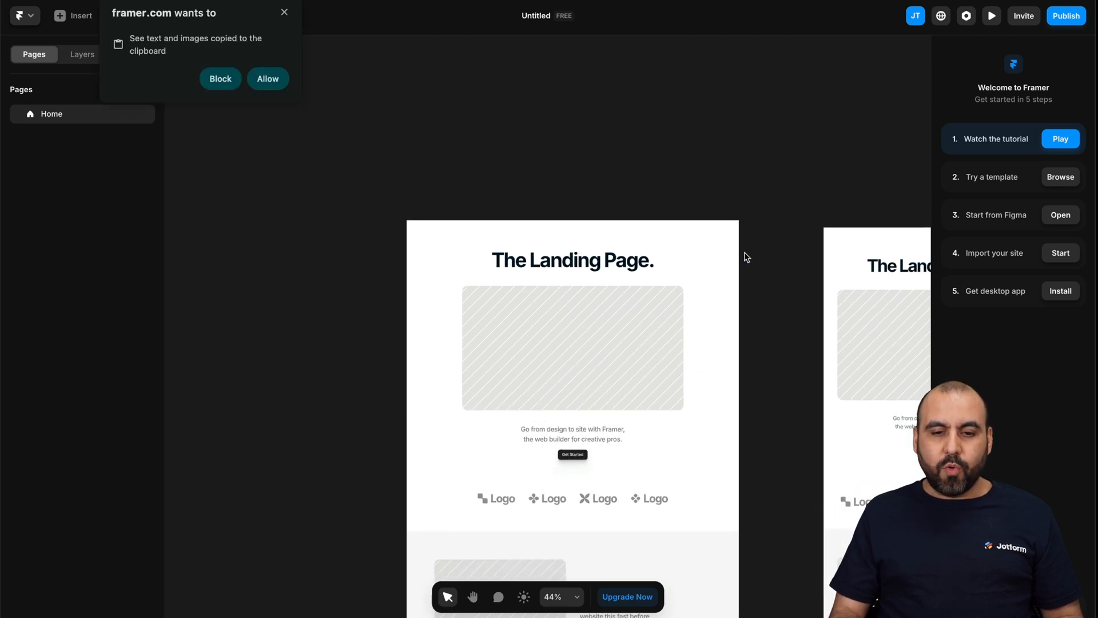
pyautogui.click(572, 260)
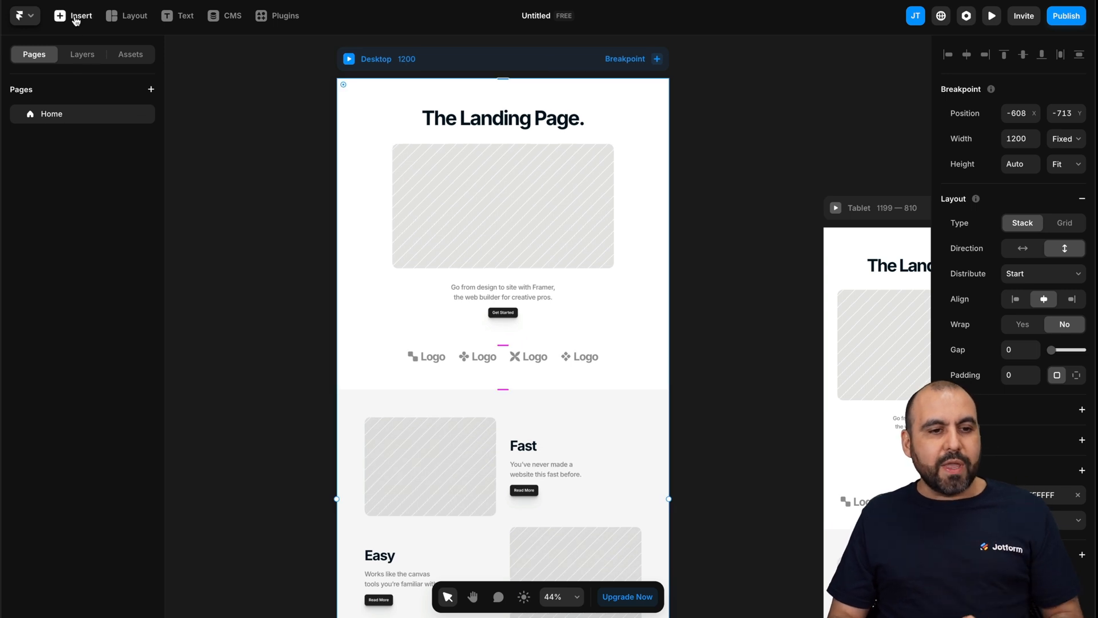
# Browse the Insert menu's Sections, then show the Utility elements including Embed.
pyautogui.click(81, 15)
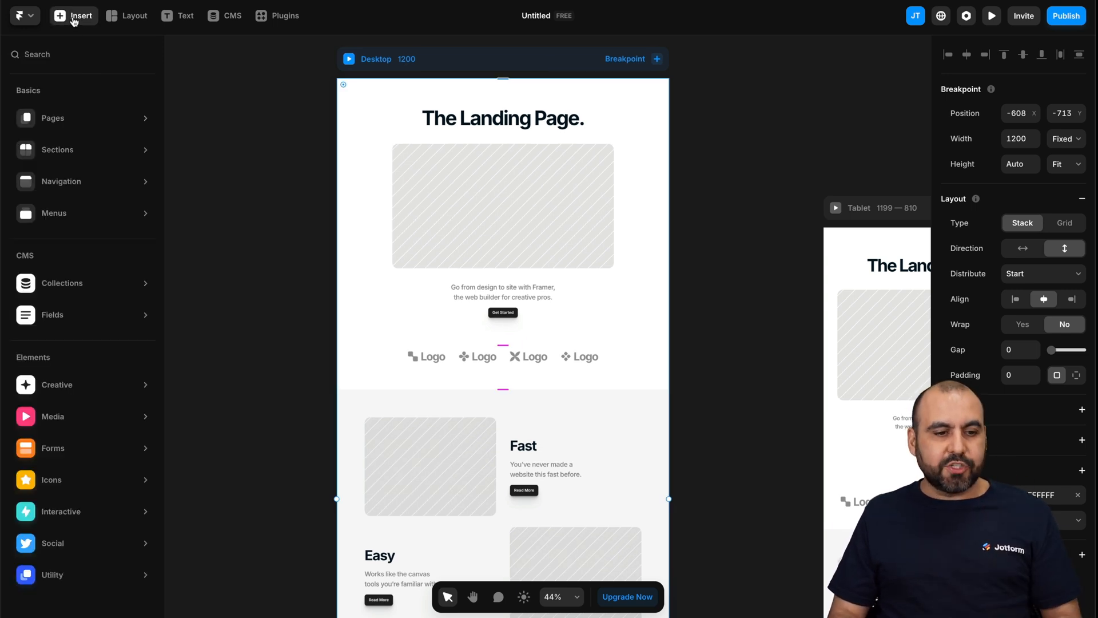
pyautogui.click(58, 149)
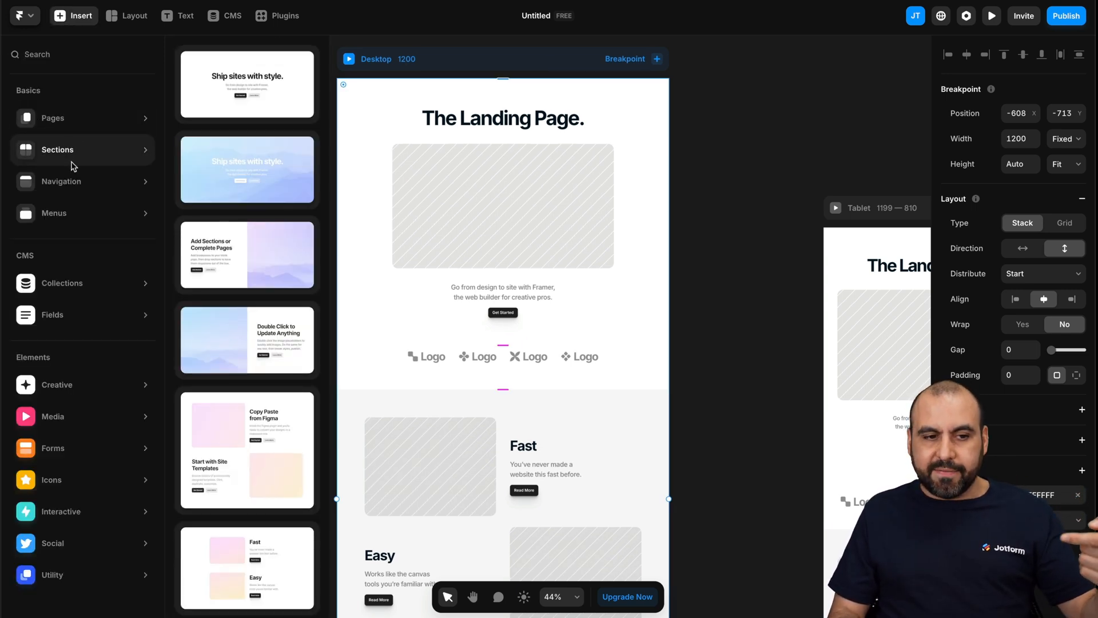
pyautogui.moveTo(89, 154)
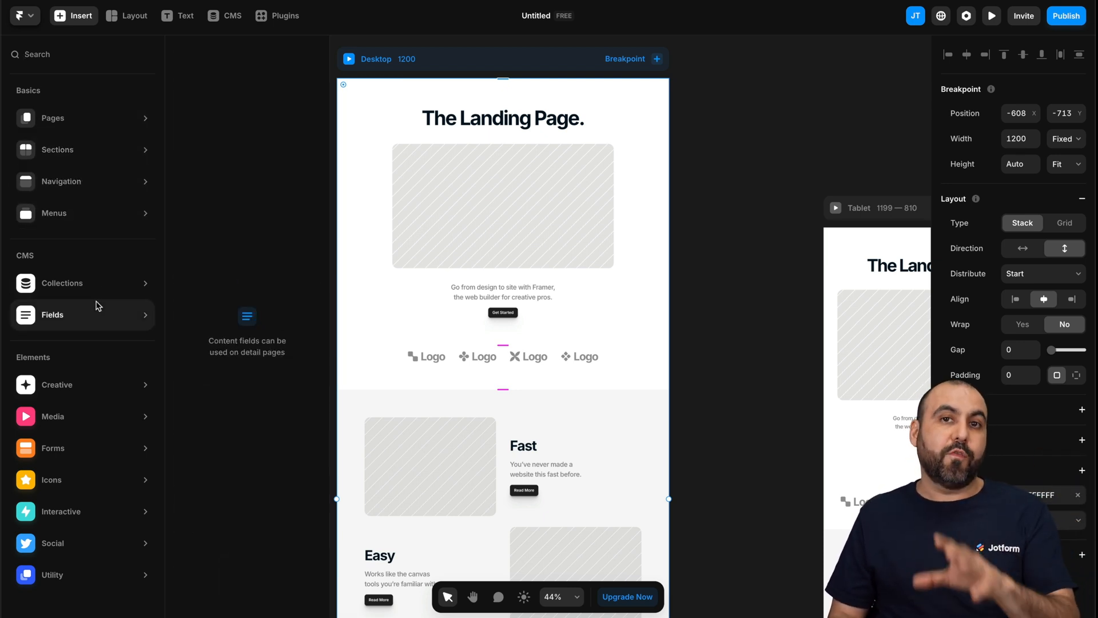
pyautogui.click(52, 574)
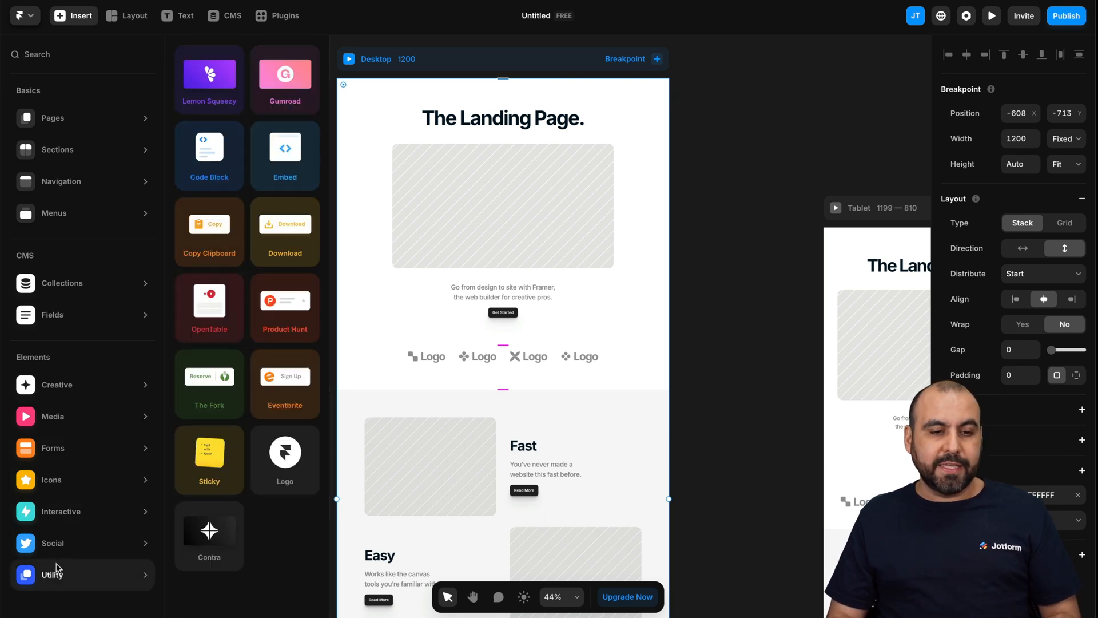
pyautogui.moveTo(285, 152)
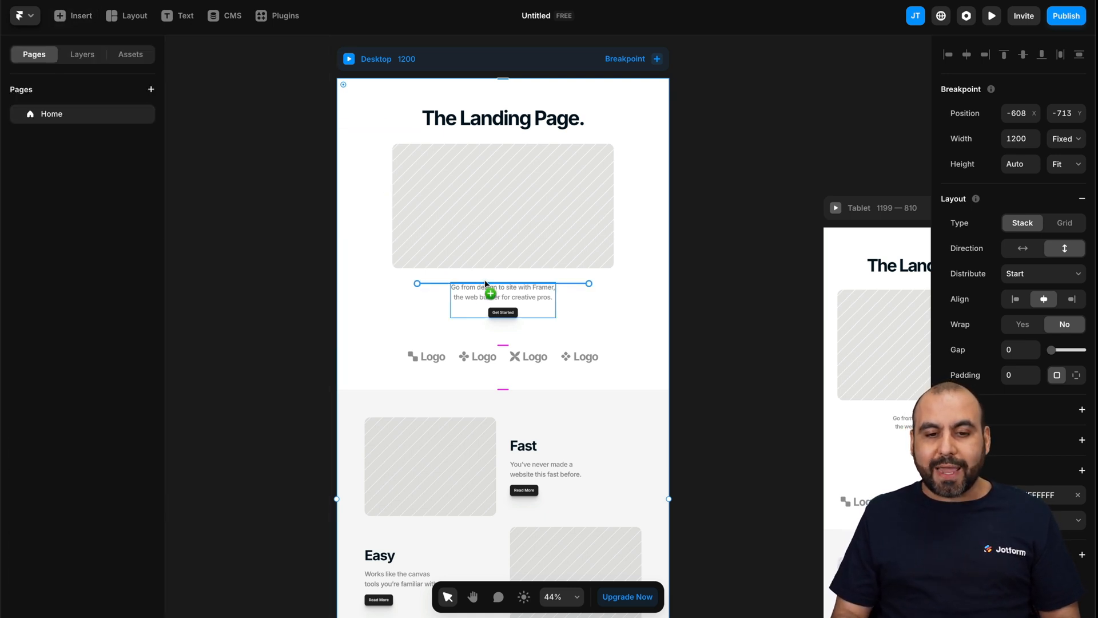
# Place the Embed element below the hero image and switch back to Jotform.
pyautogui.click(430, 466)
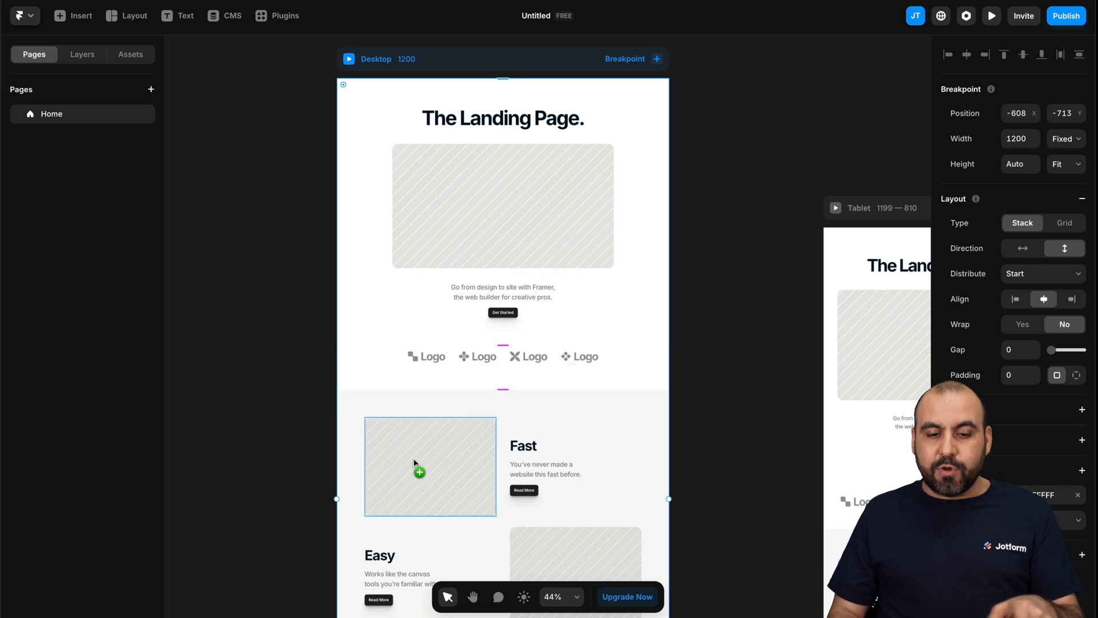
pyautogui.click(503, 324)
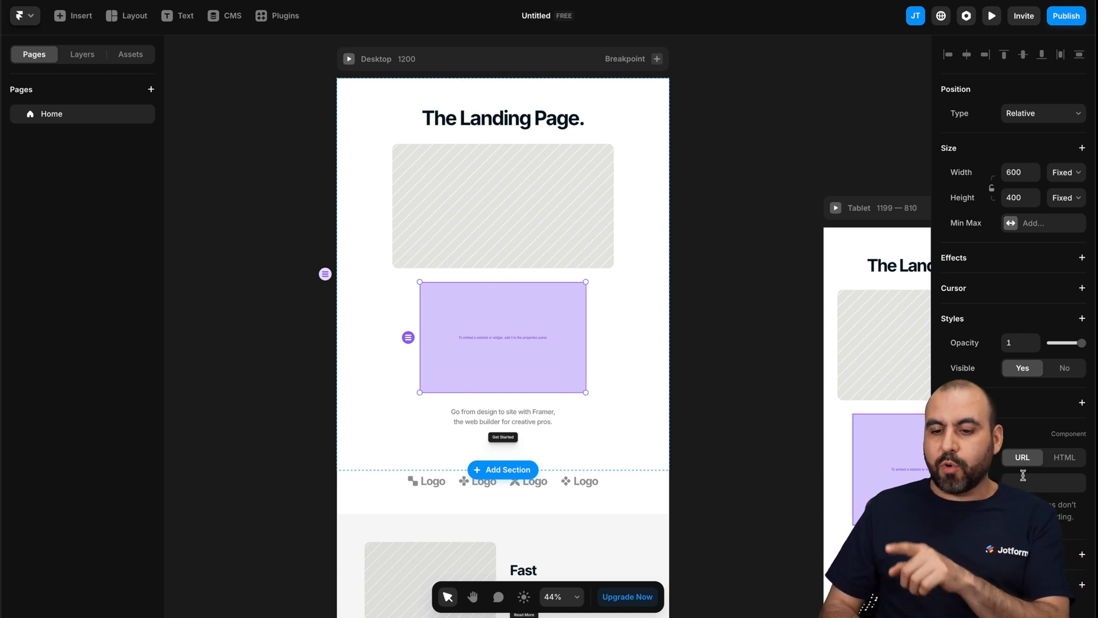
pyautogui.click(1043, 484)
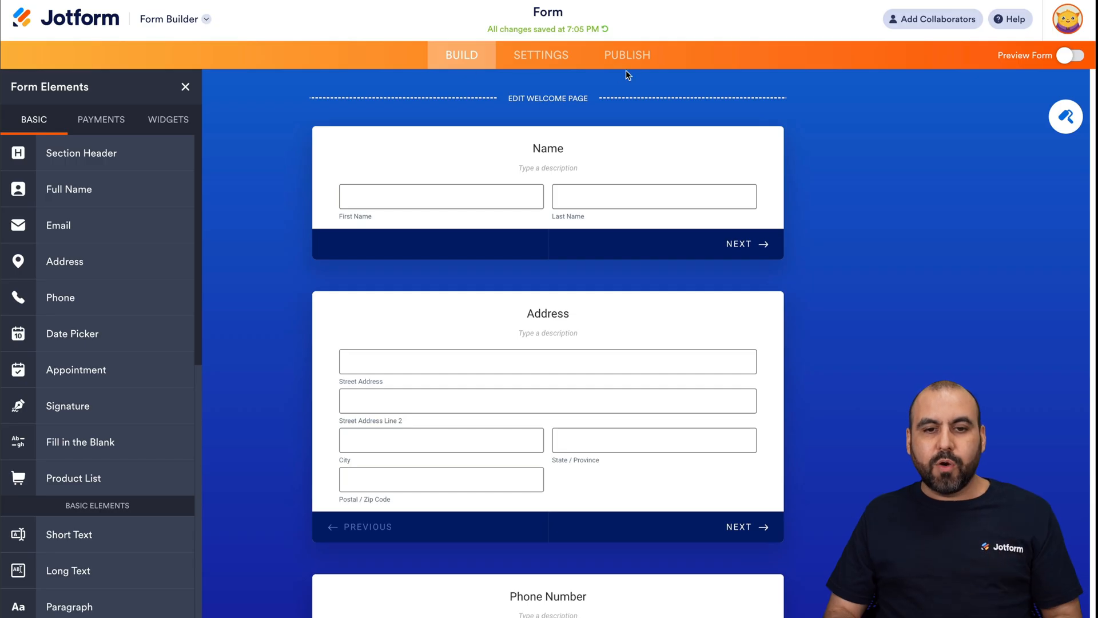
# Copy the form code from Jotform's Publish Framer platform option.
pyautogui.click(626, 55)
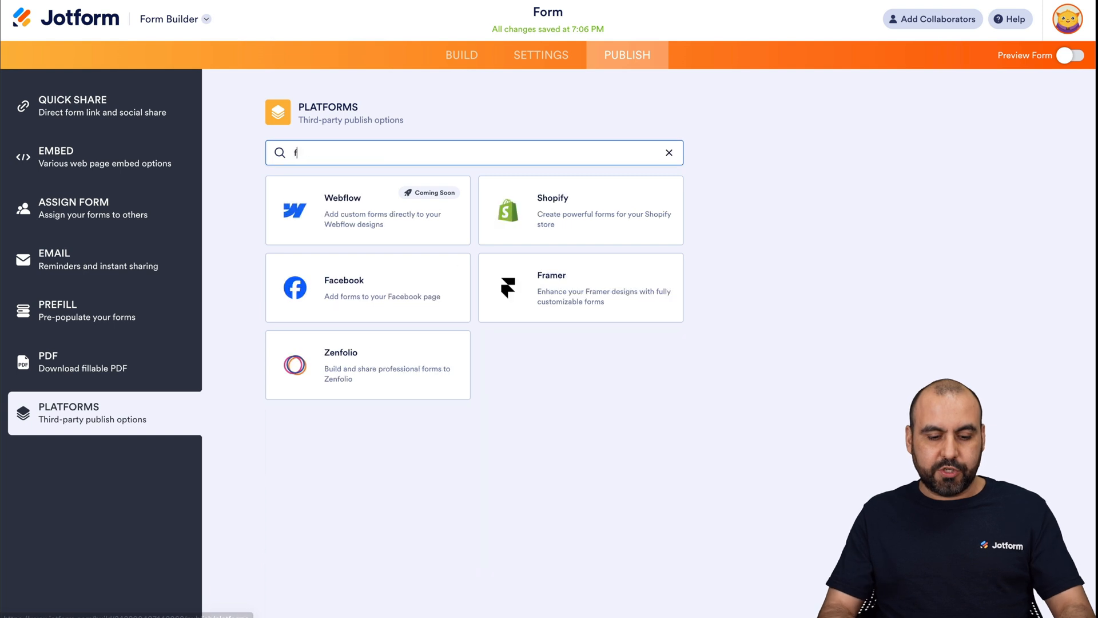
pyautogui.click(580, 288)
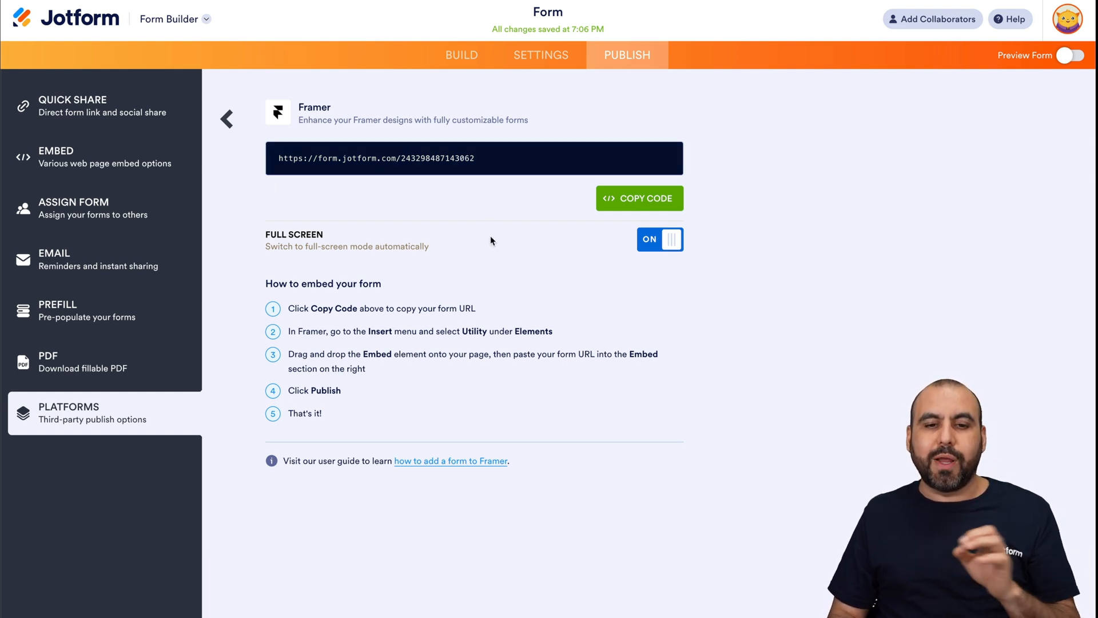
pyautogui.moveTo(536, 284)
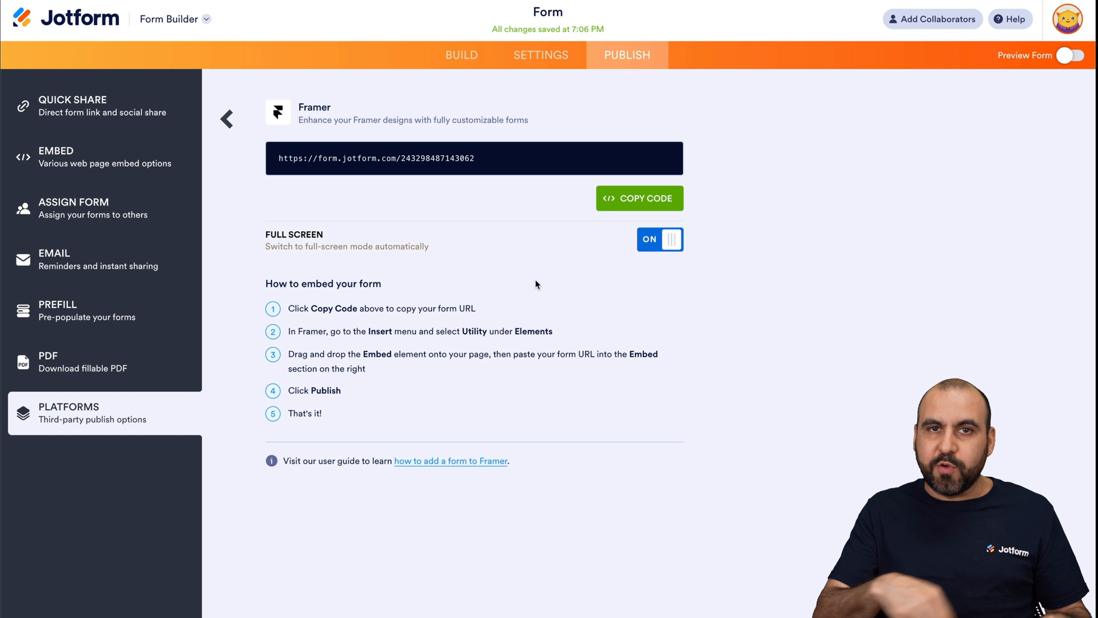
pyautogui.click(639, 199)
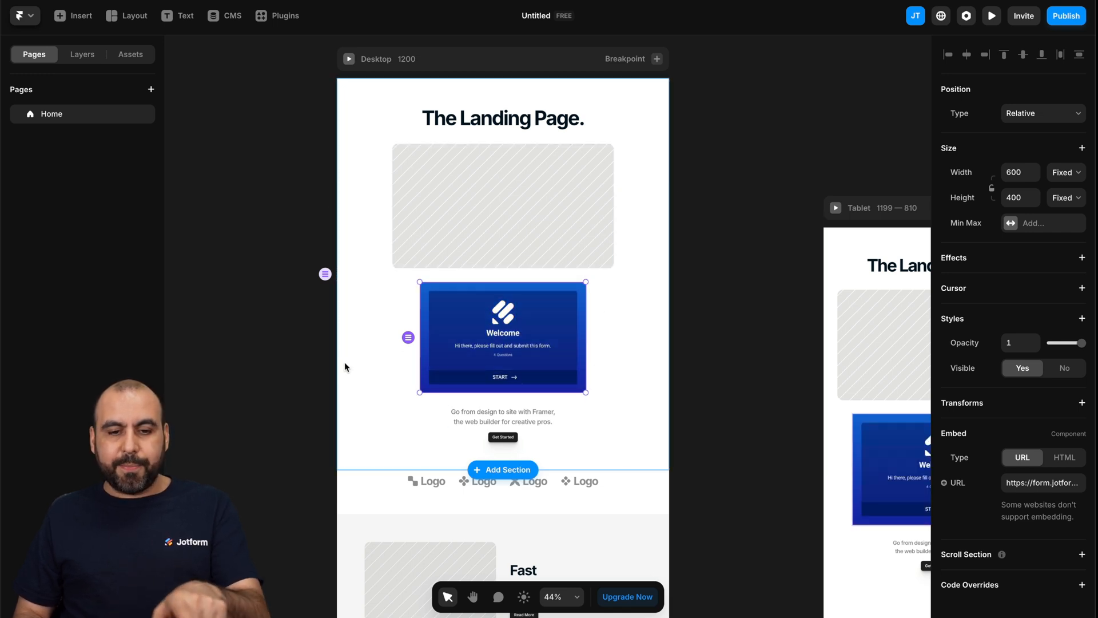
pyautogui.moveTo(592, 366)
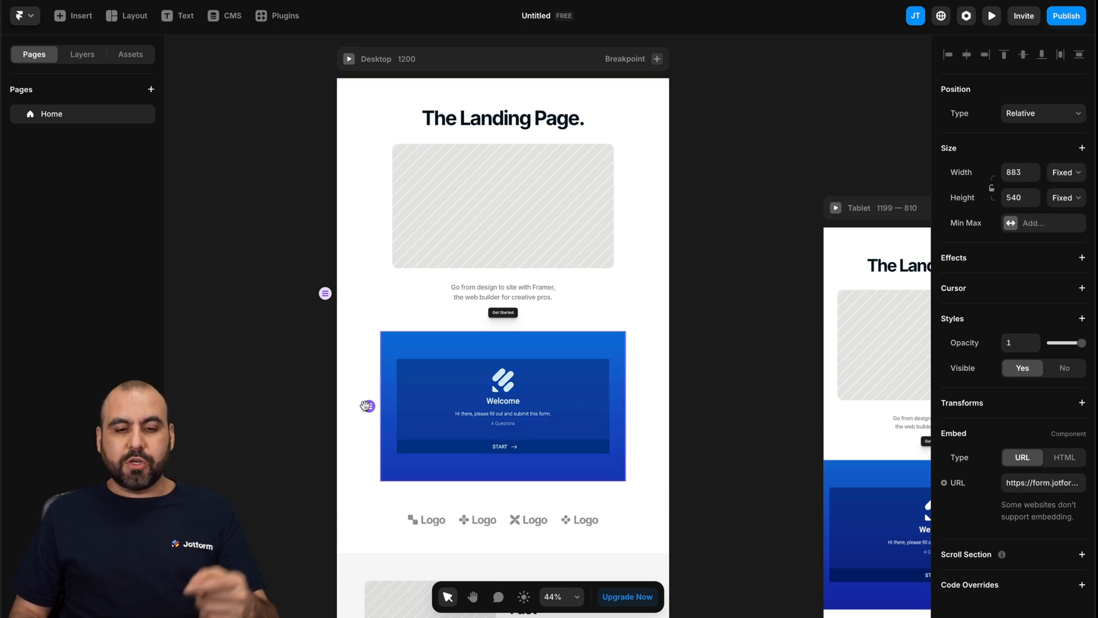
pyautogui.click(502, 405)
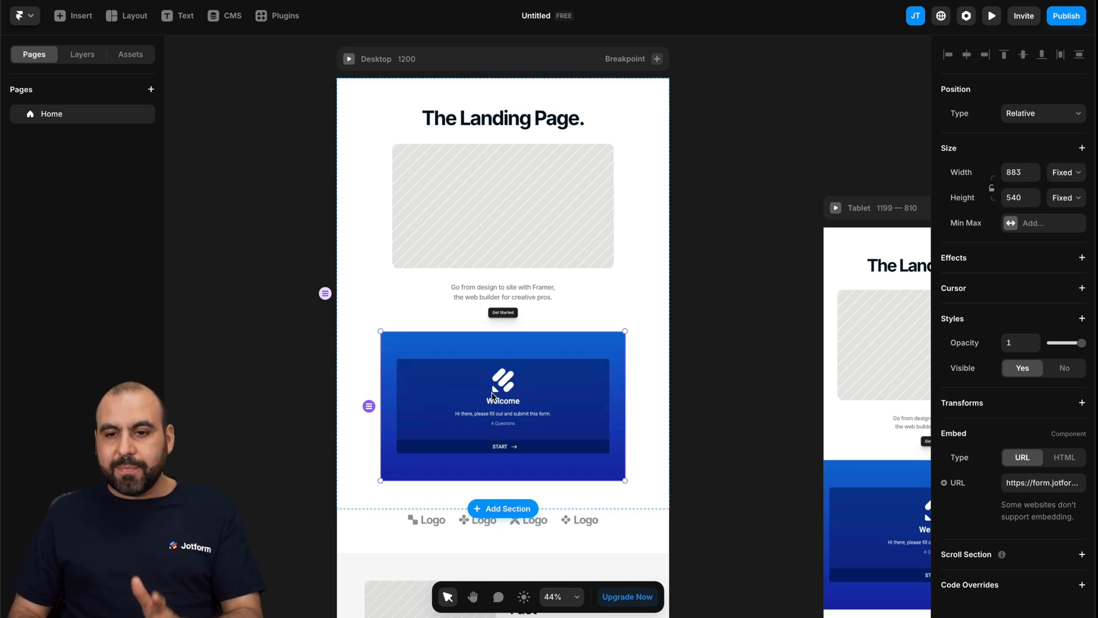
pyautogui.moveTo(1042, 148)
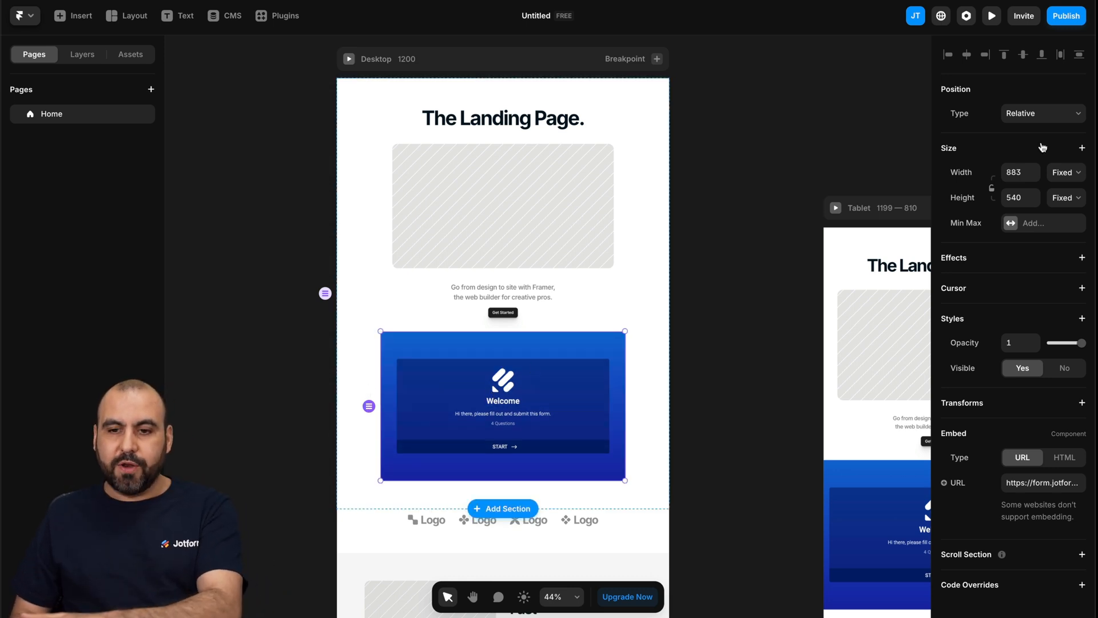
pyautogui.click(1043, 112)
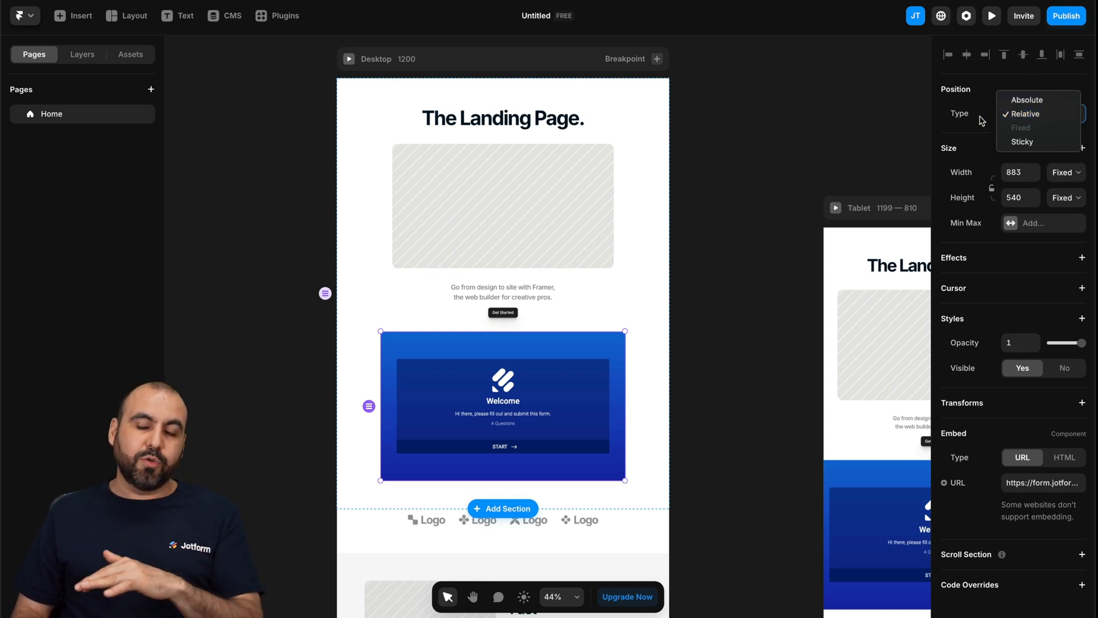
pyautogui.click(1024, 113)
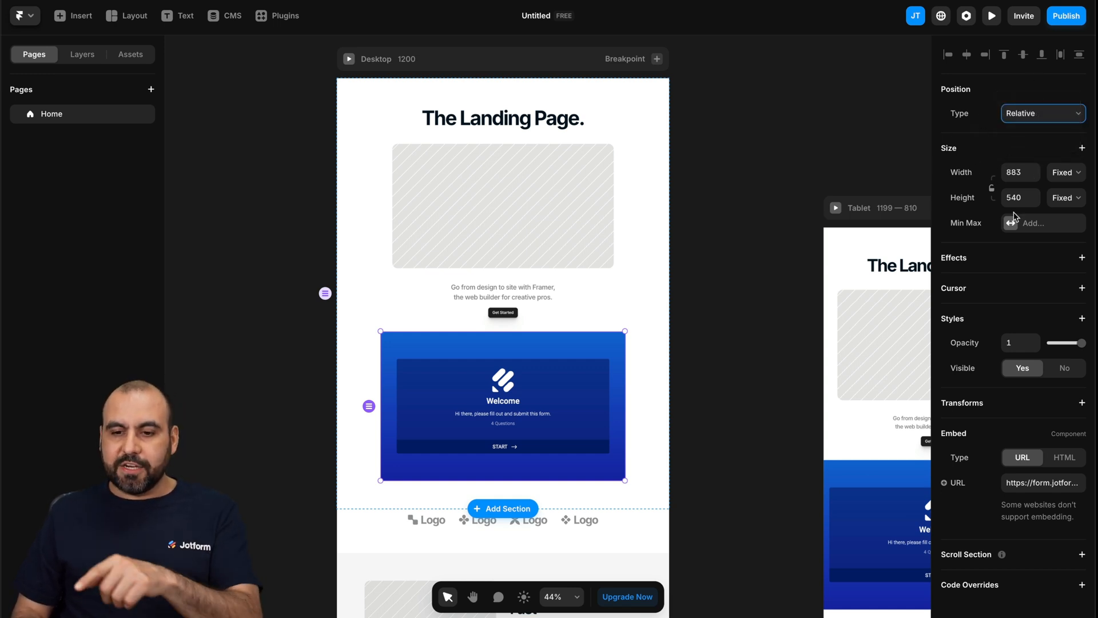
pyautogui.click(1081, 257)
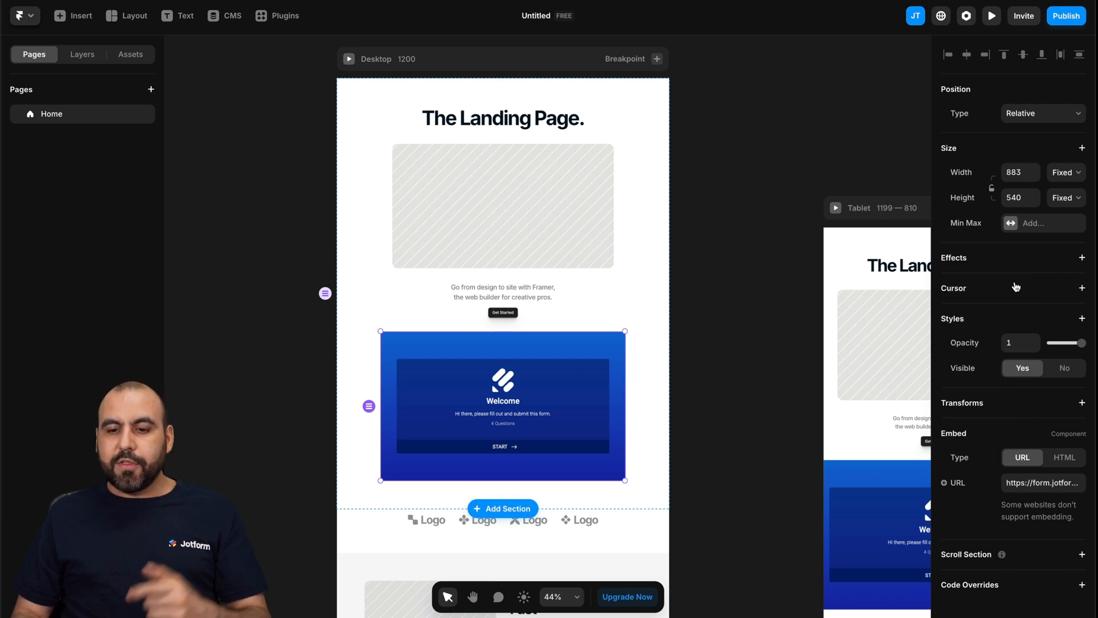
pyautogui.moveTo(970, 373)
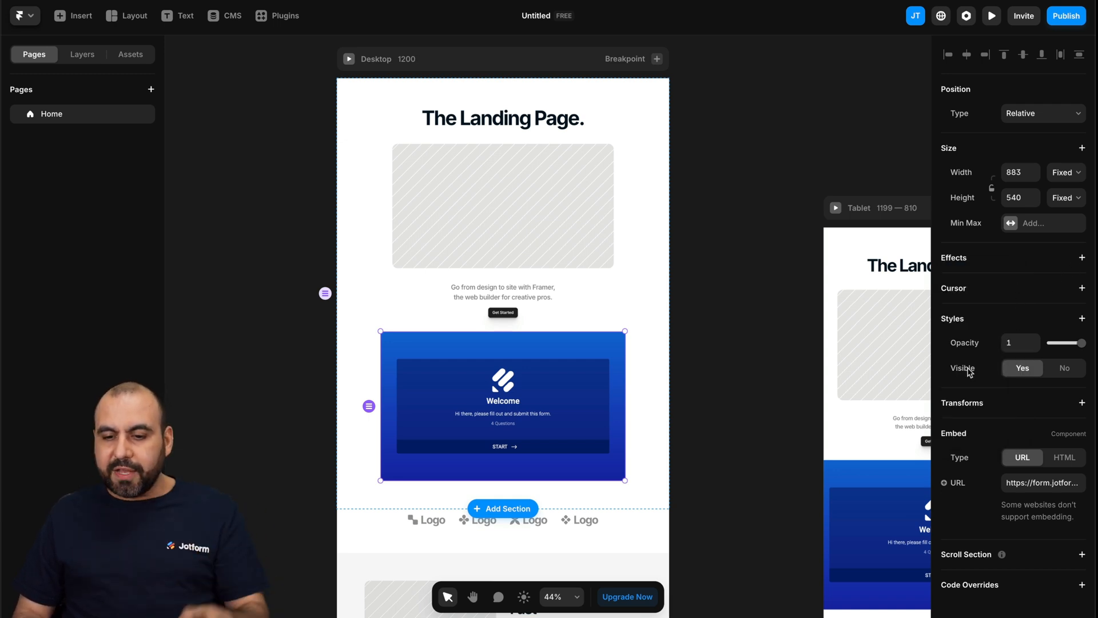
pyautogui.moveTo(963, 367)
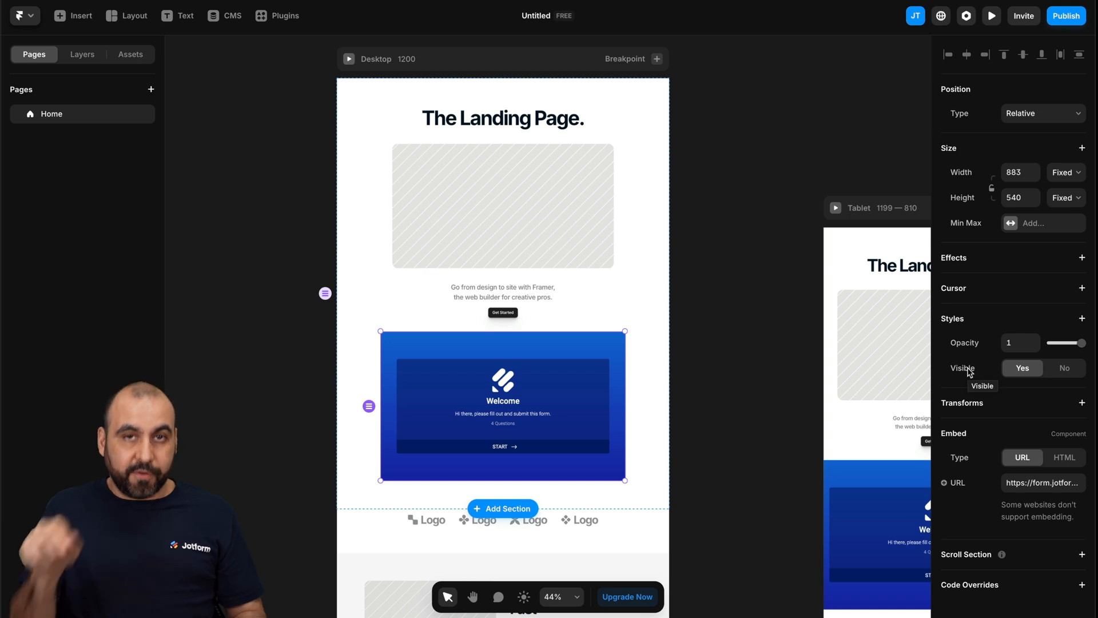
pyautogui.moveTo(1014, 428)
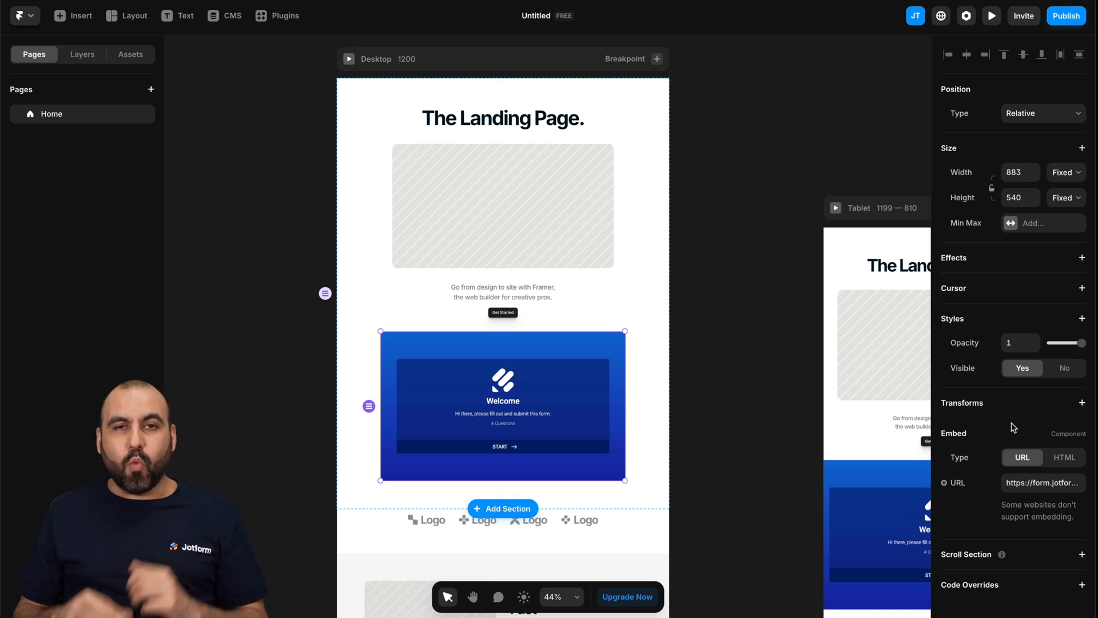
pyautogui.moveTo(998, 44)
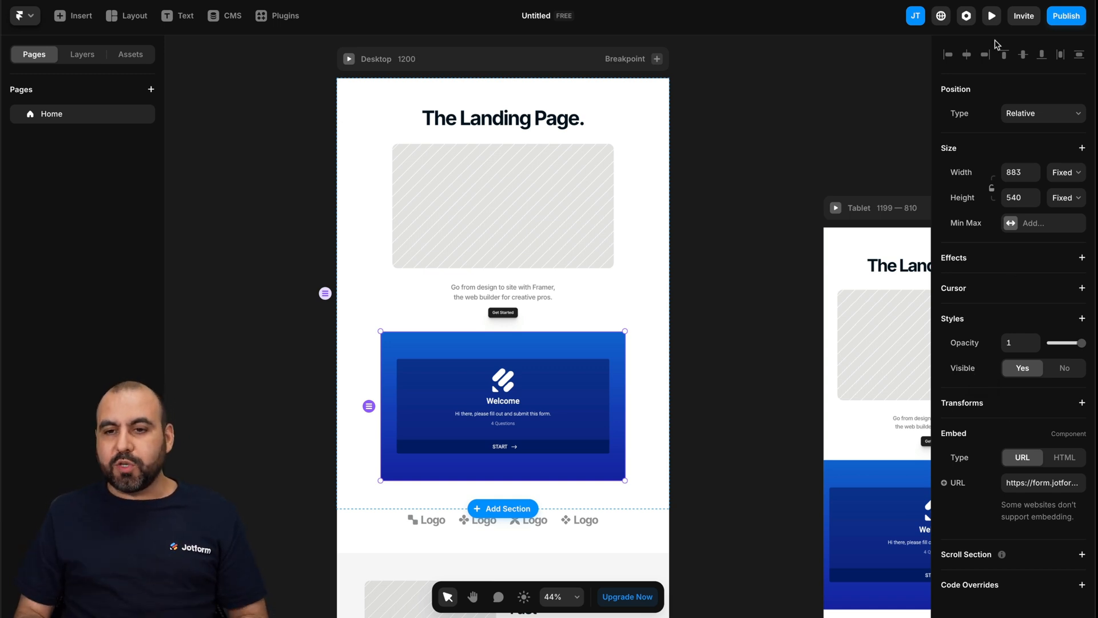
pyautogui.click(990, 16)
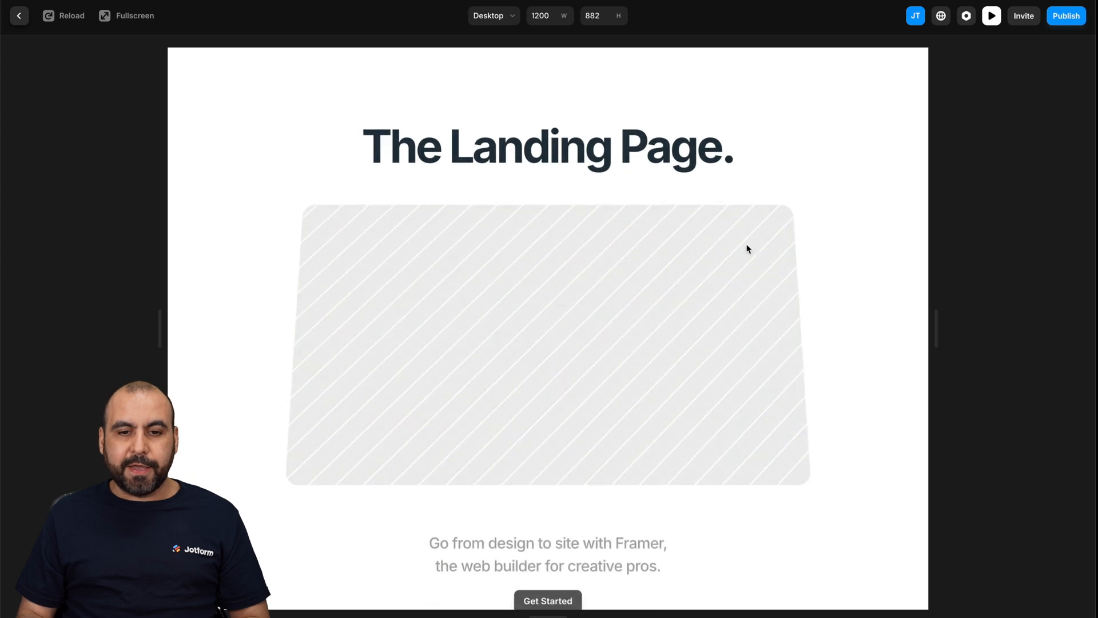
pyautogui.scroll(-3)
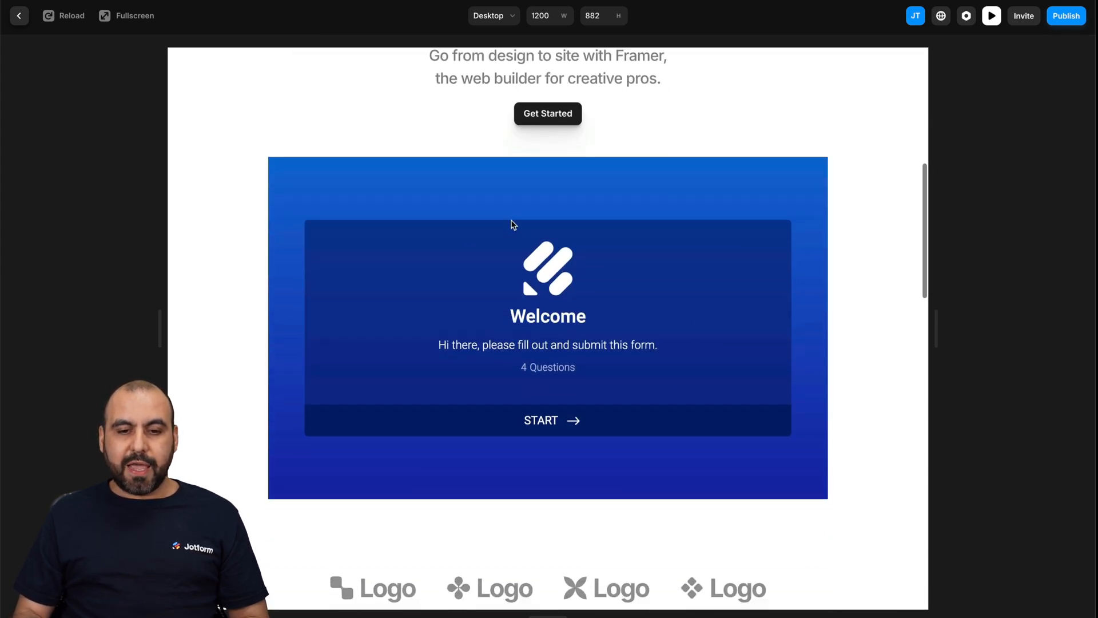
pyautogui.click(548, 419)
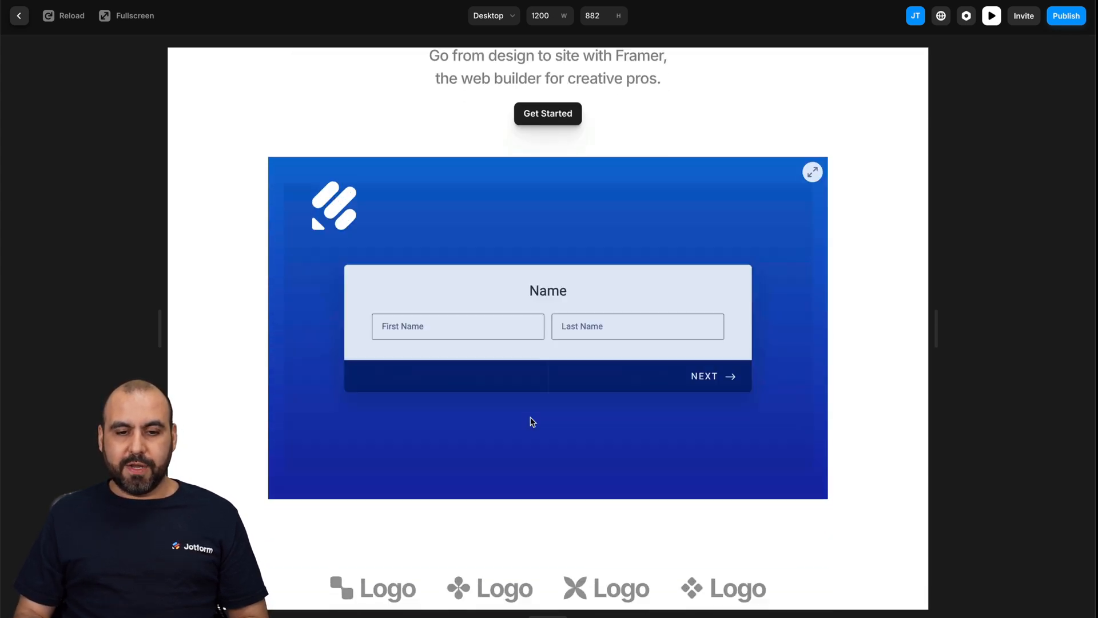
pyautogui.scroll(-3)
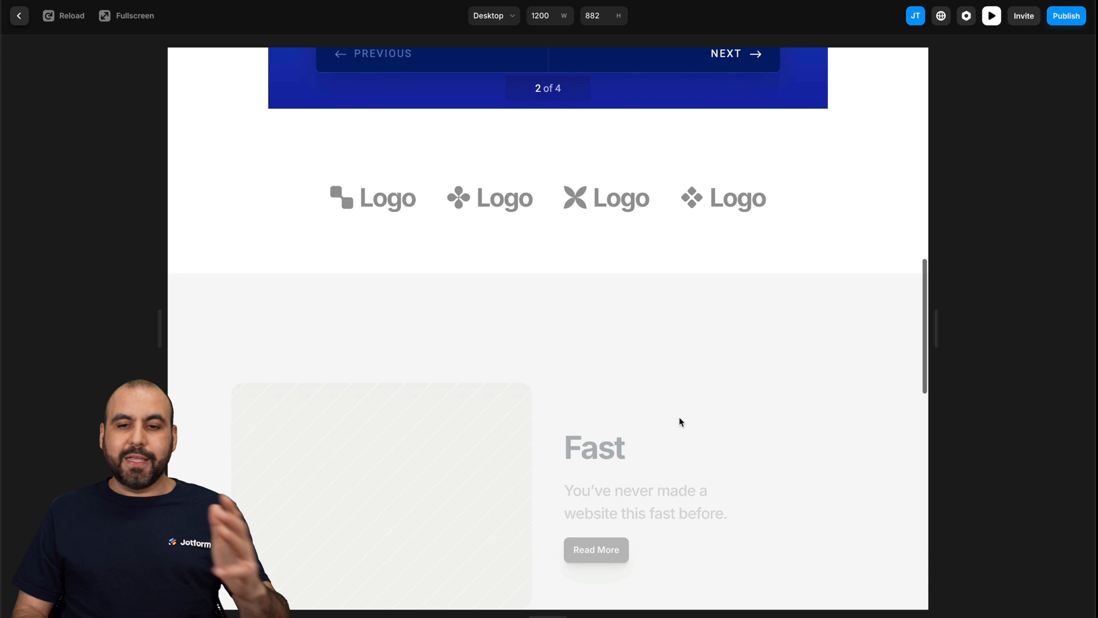
pyautogui.scroll(3)
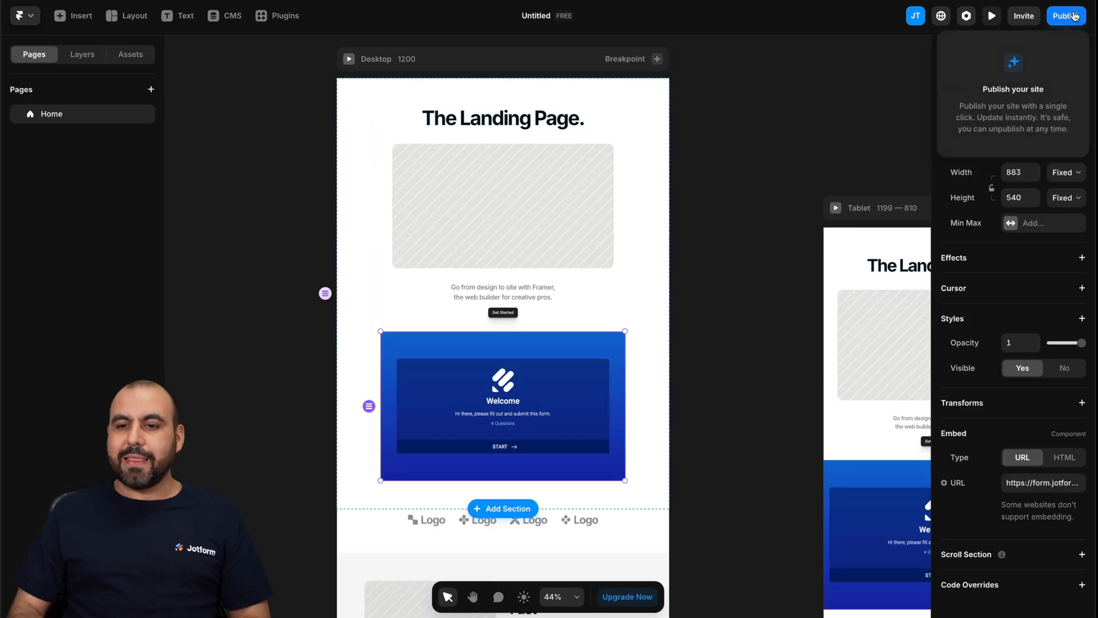
# Publish the site to gray-structure-383348.framer.app and open the live page.
pyautogui.click(1066, 16)
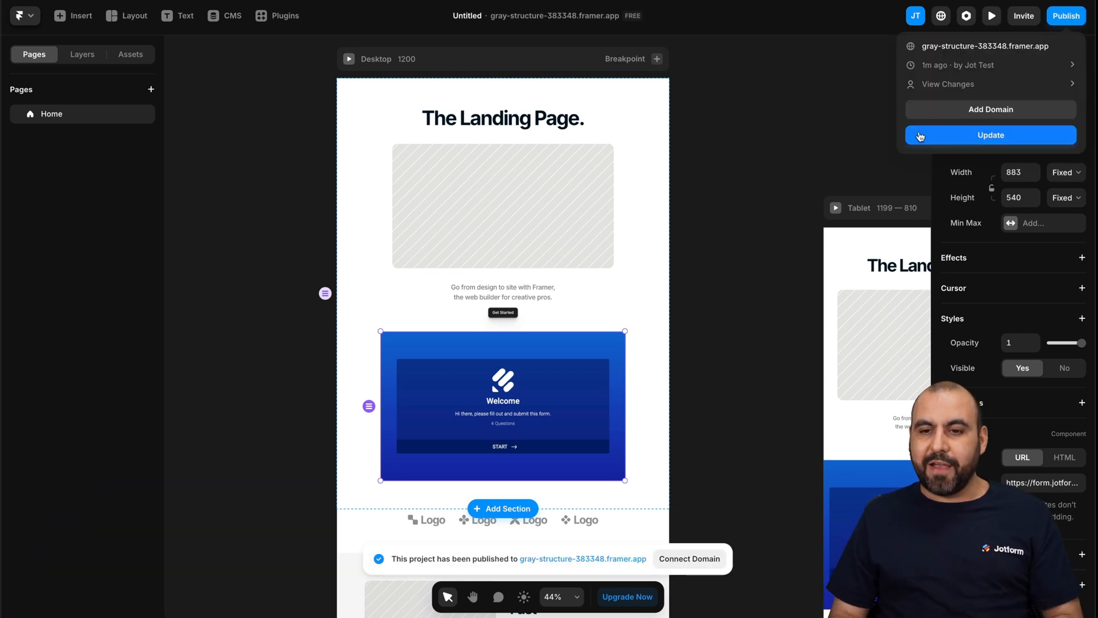
pyautogui.moveTo(976, 46)
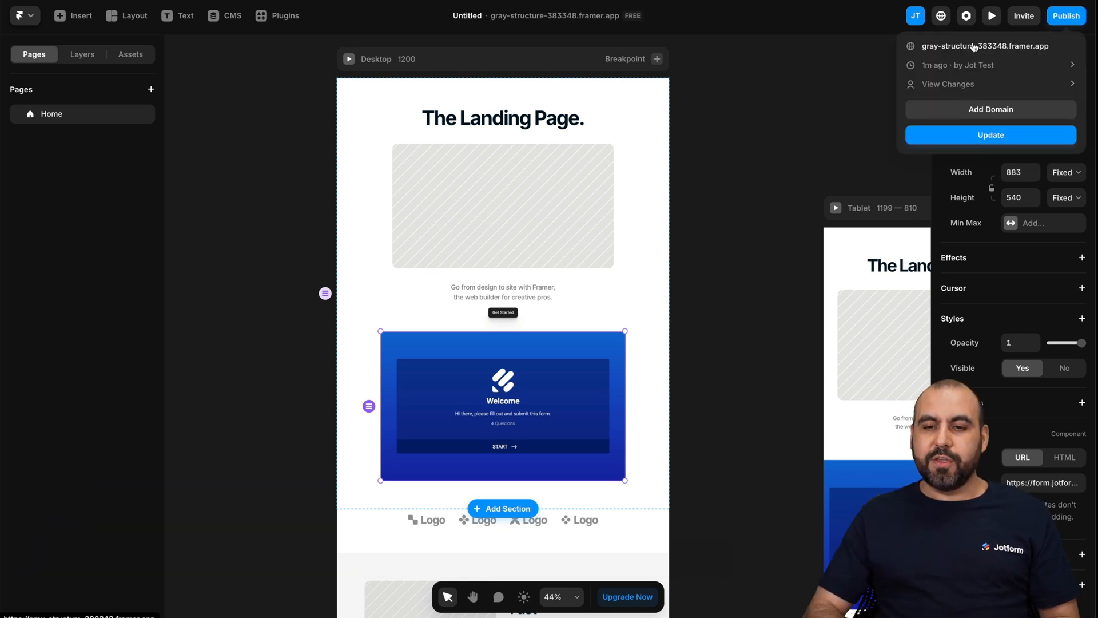
pyautogui.click(992, 15)
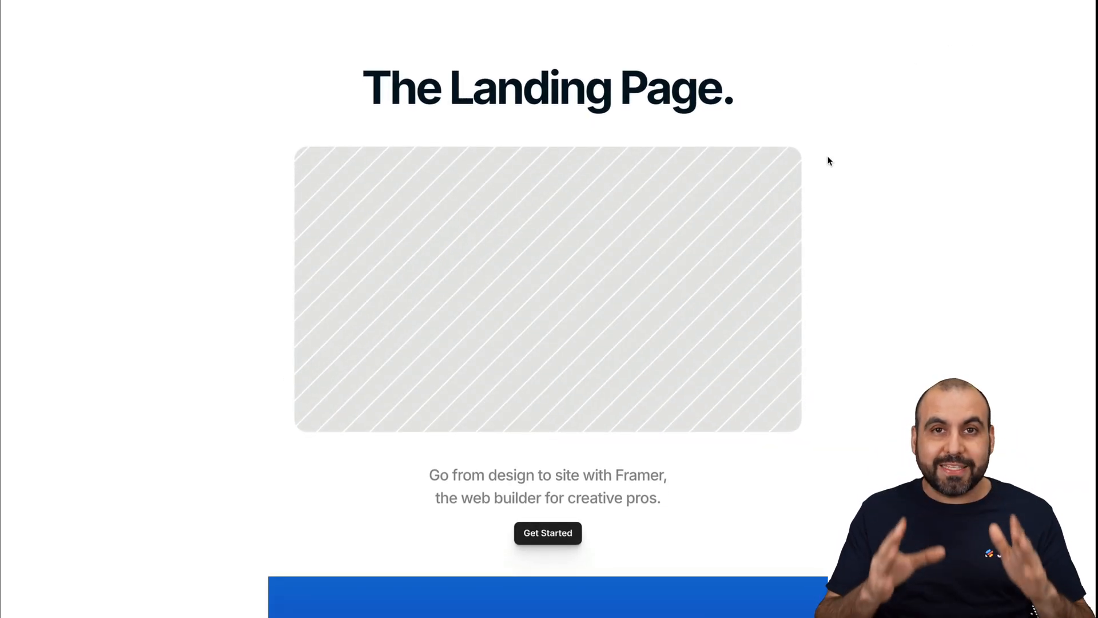
# Fill Name, Address, Phone Number and Email on the live embedded form, then submit.
pyautogui.scroll(-3)
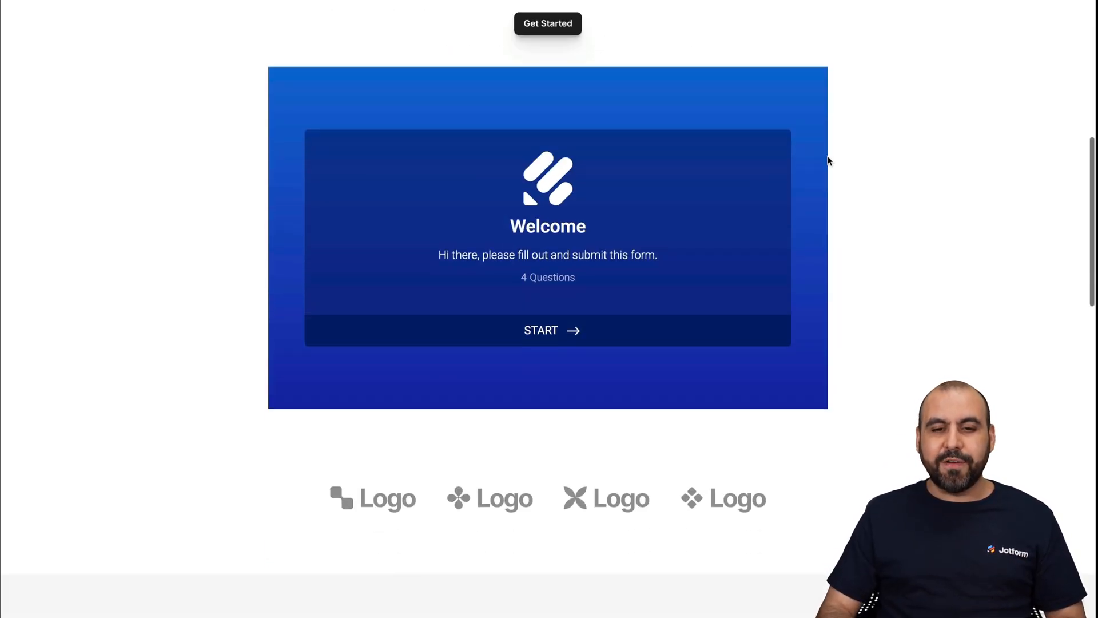
pyautogui.click(548, 330)
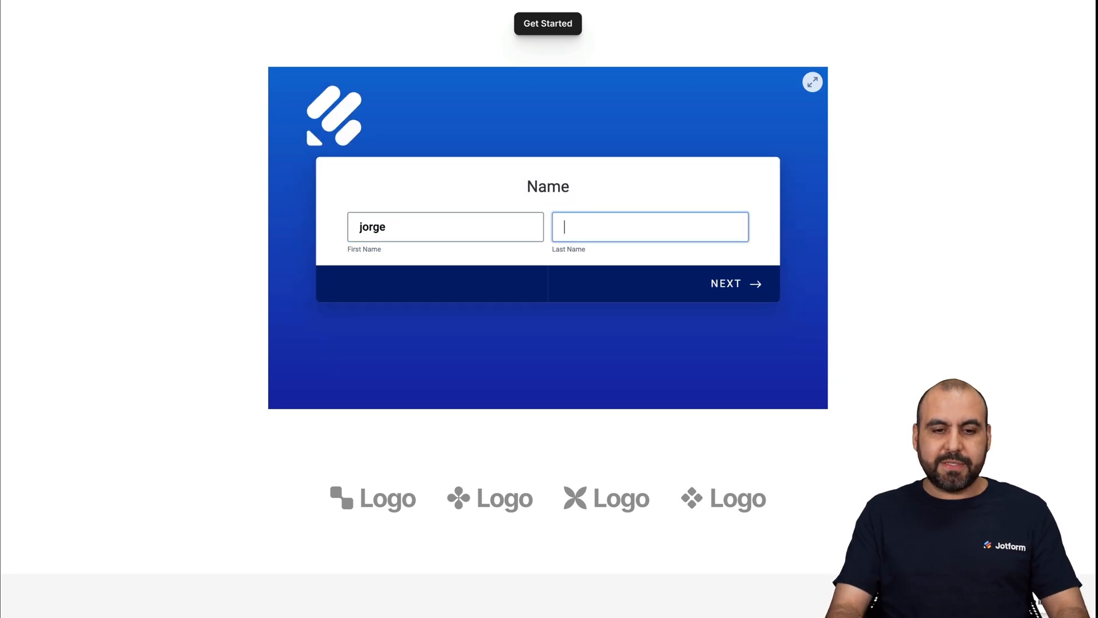
pyautogui.click(726, 283)
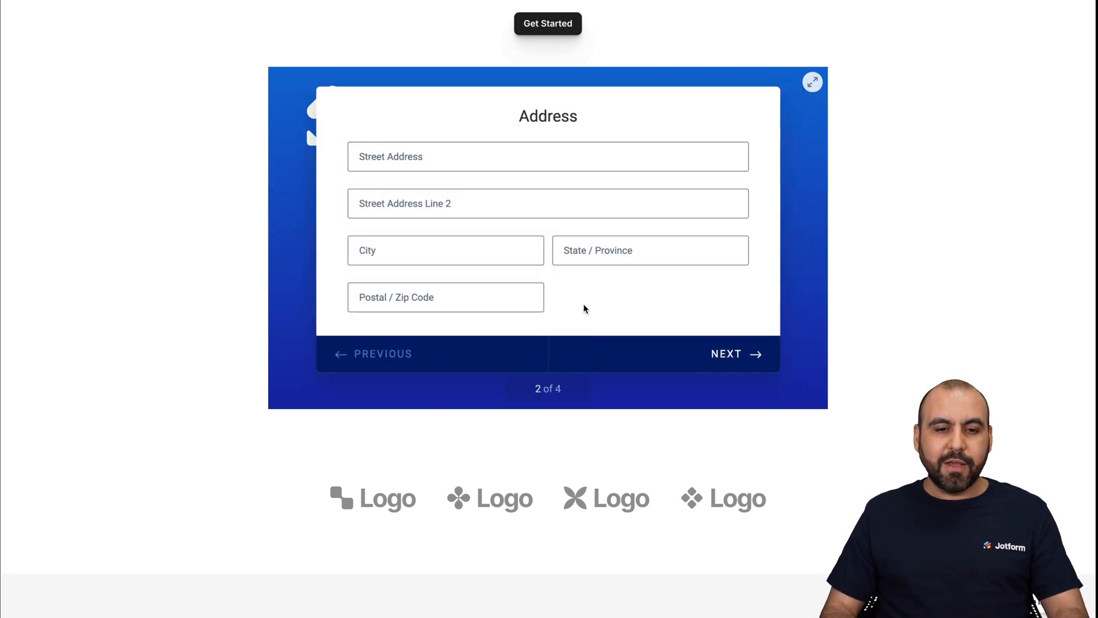
pyautogui.write('test')
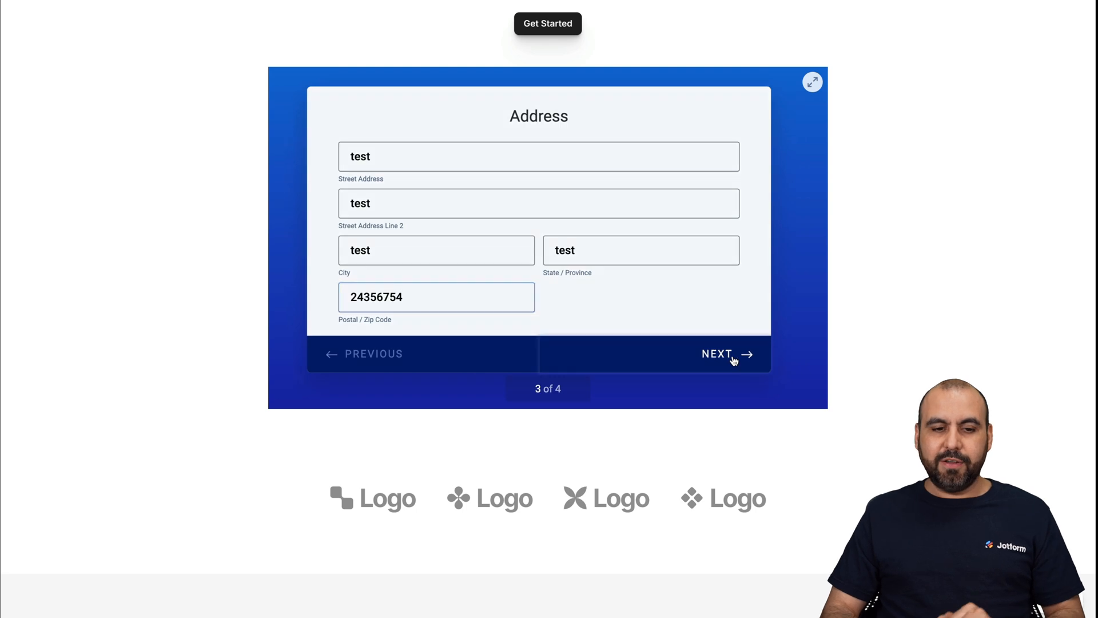
pyautogui.click(727, 354)
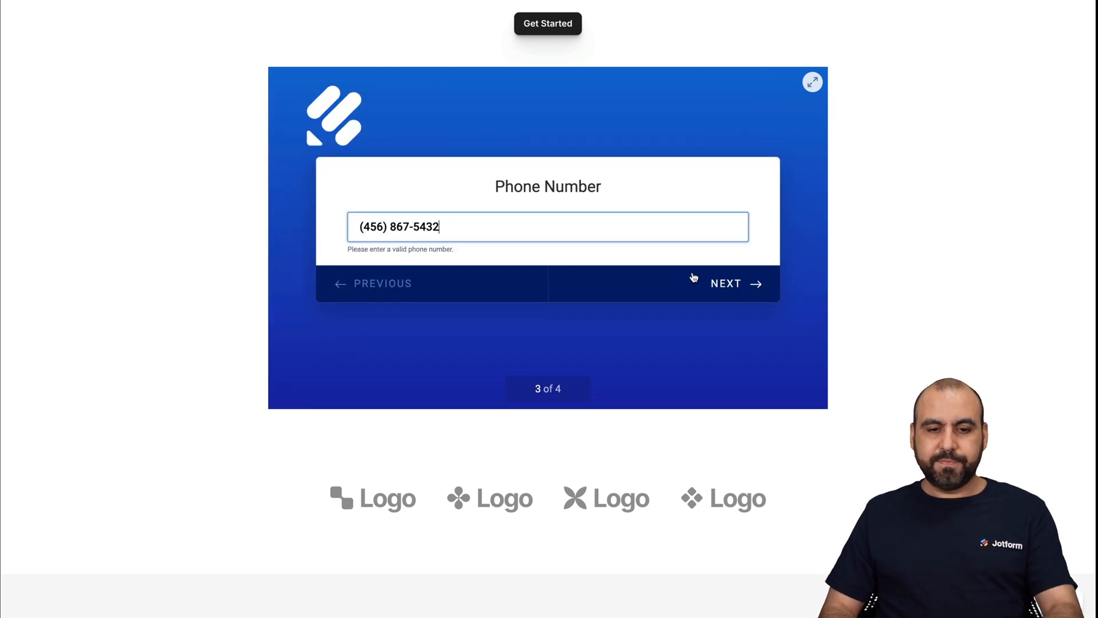
pyautogui.click(726, 283)
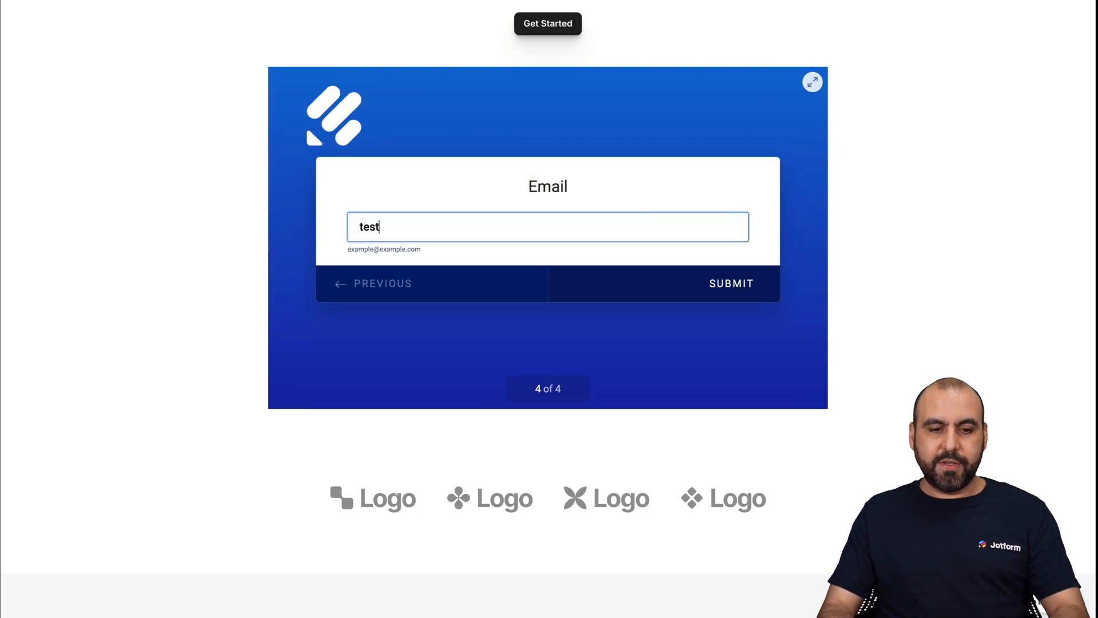
pyautogui.write('@test.v')
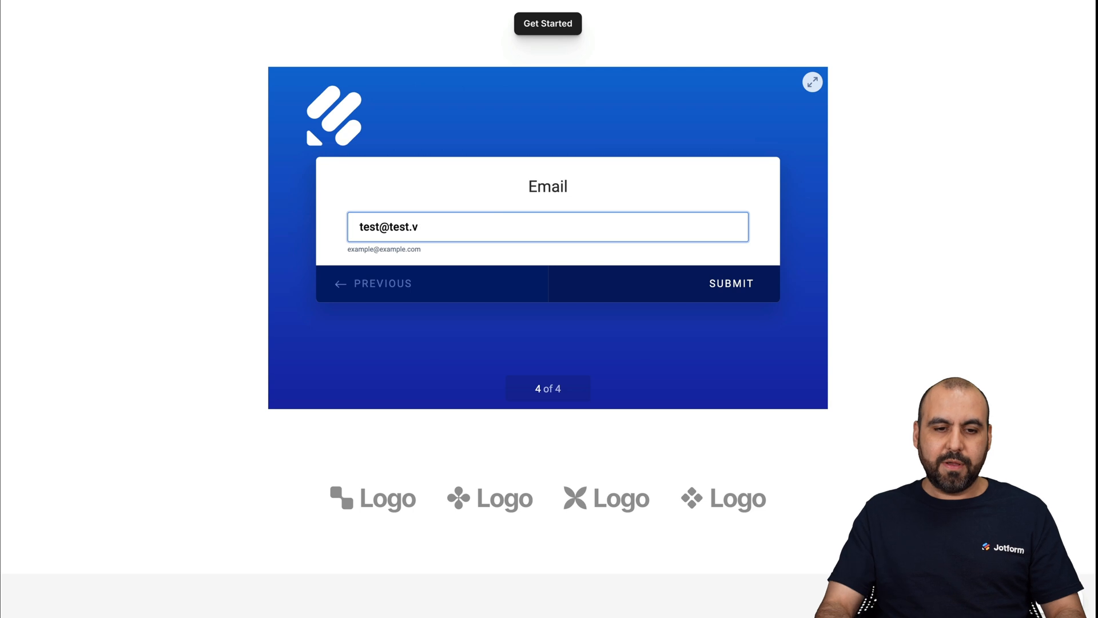
pyautogui.click(731, 283)
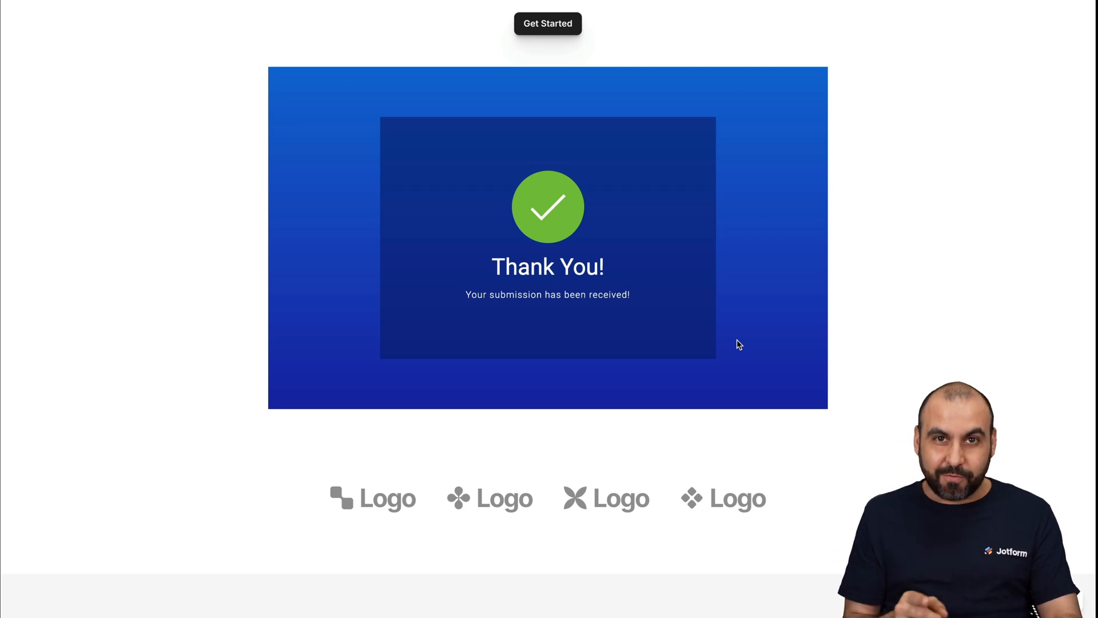
pyautogui.moveTo(488, 66)
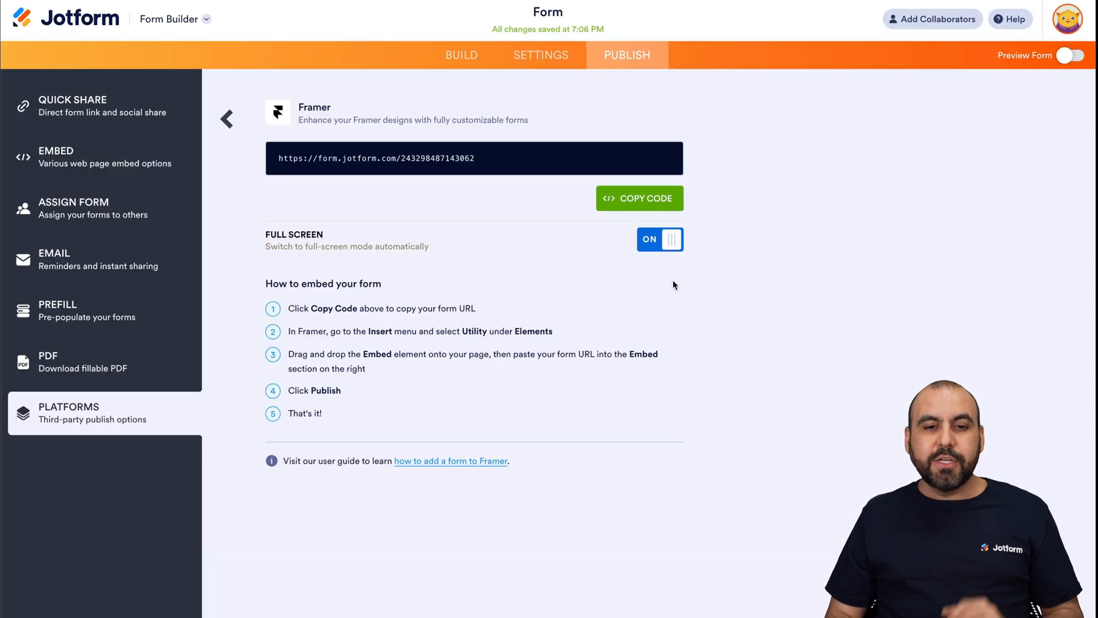
# Return to the form builder and switch to Jotform Tables to view the test submission.
pyautogui.click(461, 55)
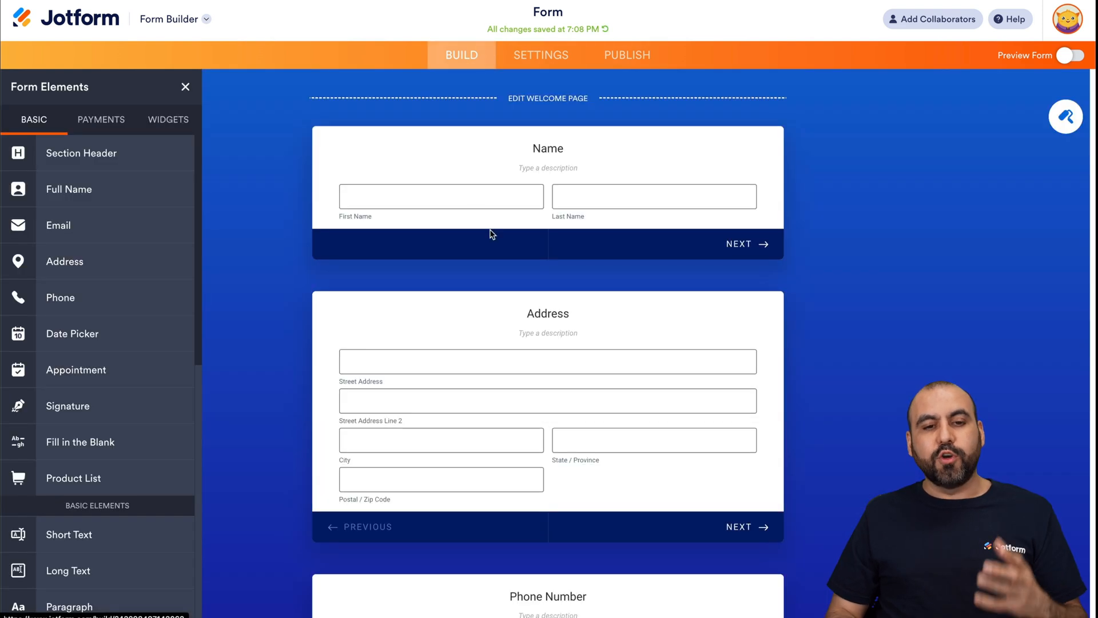
pyautogui.moveTo(516, 310)
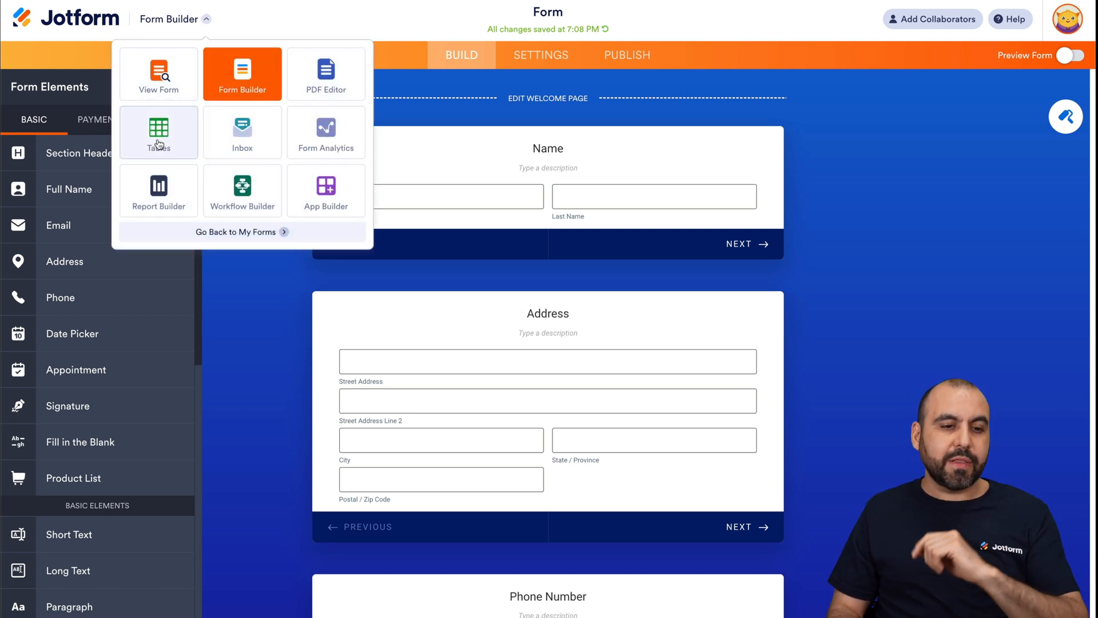
pyautogui.moveTo(834, 254)
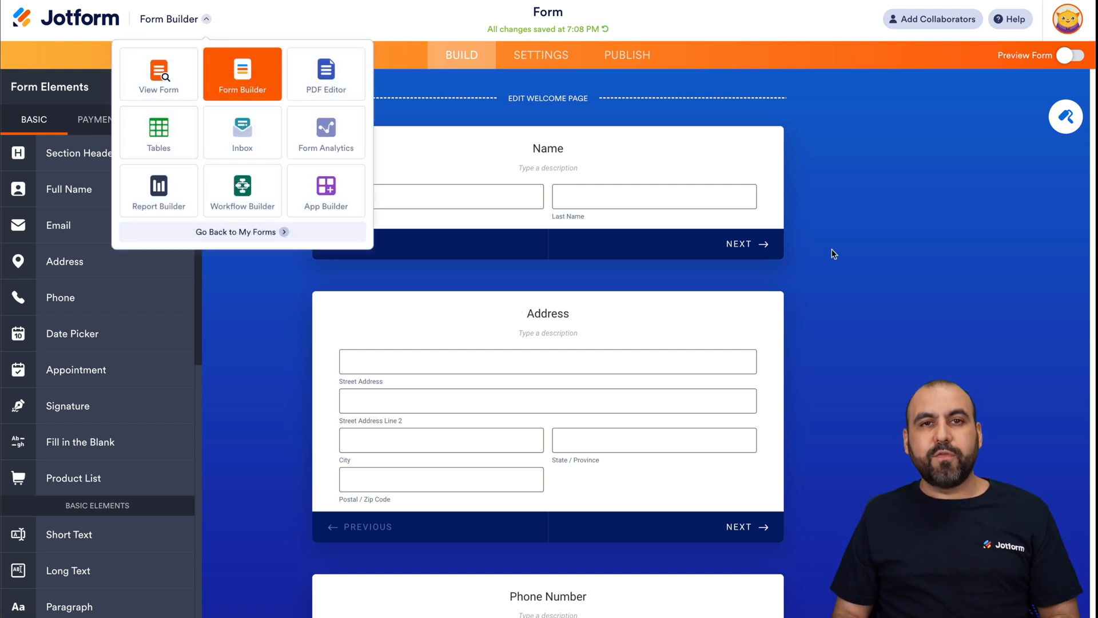
pyautogui.click(158, 132)
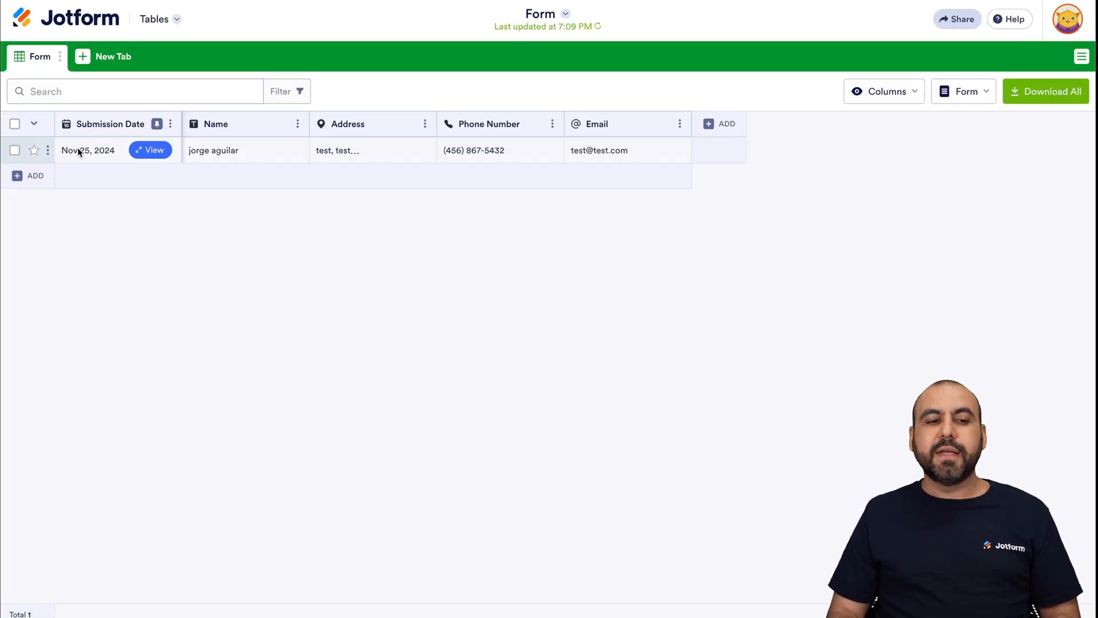
pyautogui.click(340, 150)
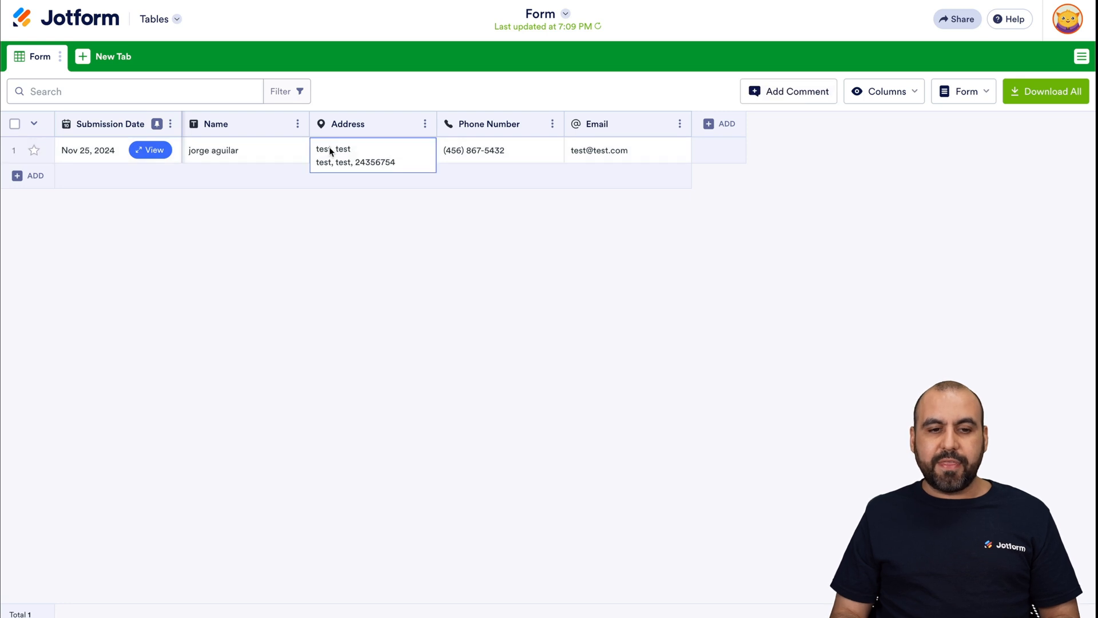
pyautogui.click(319, 243)
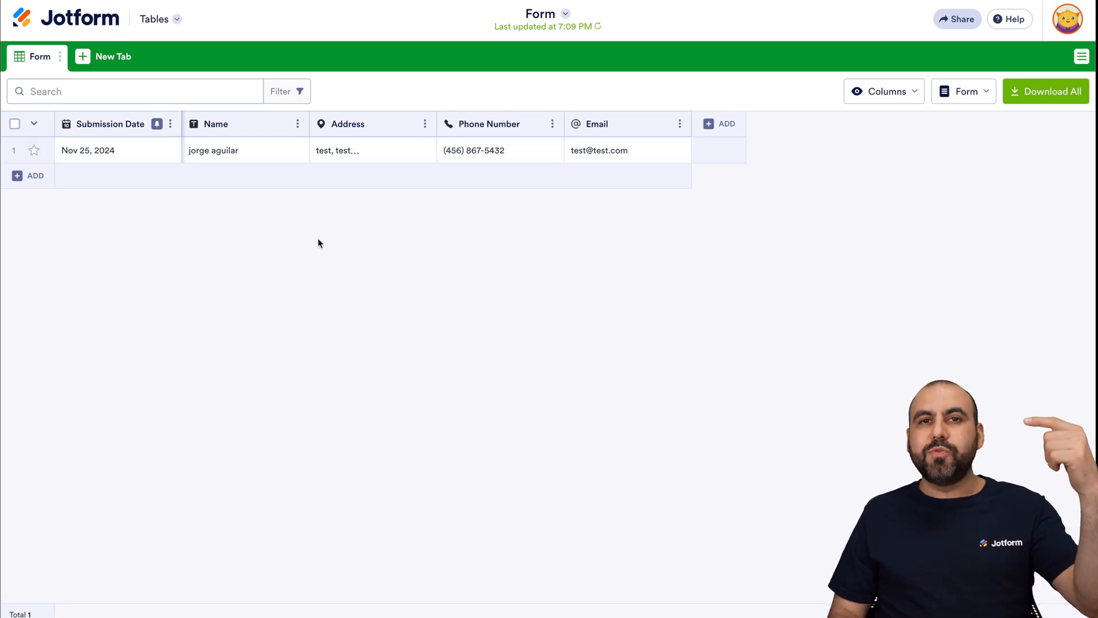
pyautogui.moveTo(156, 173)
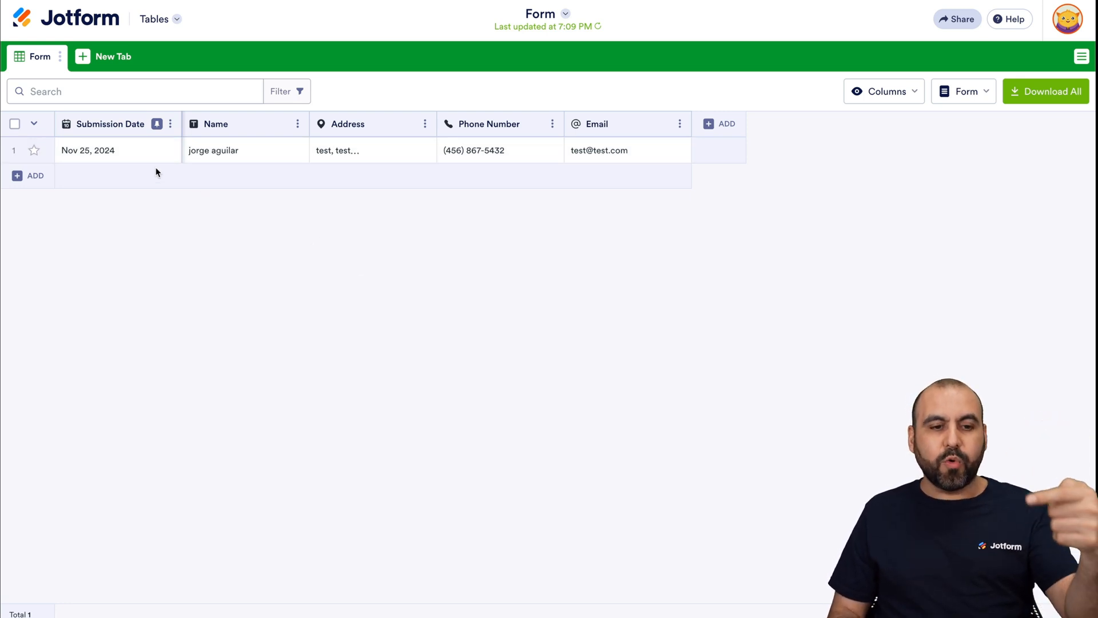
pyautogui.moveTo(177, 314)
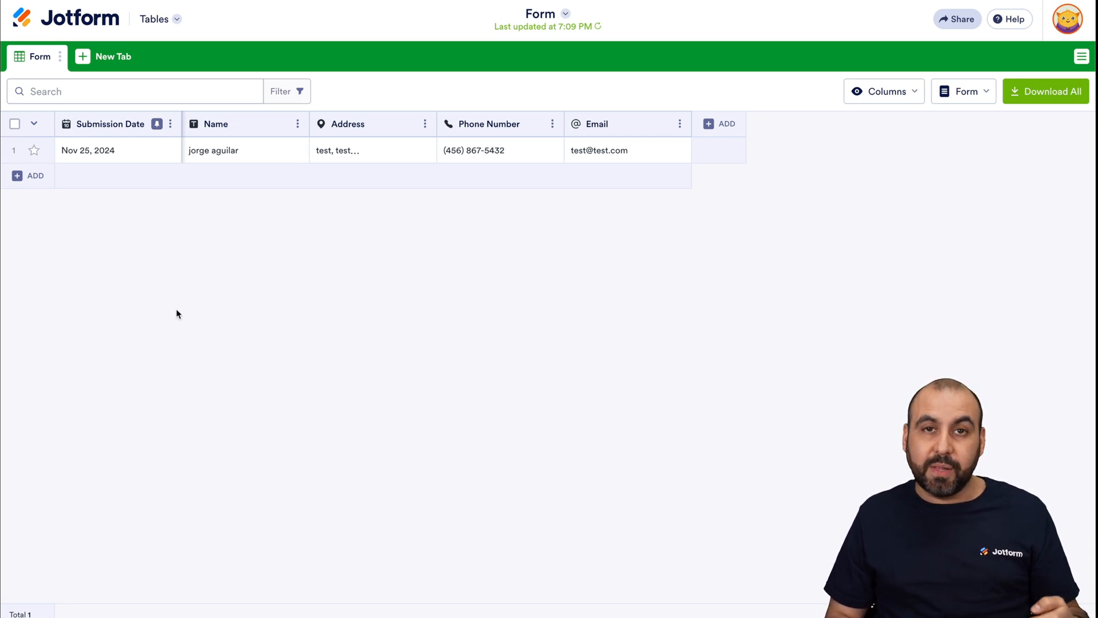
pyautogui.moveTo(188, 348)
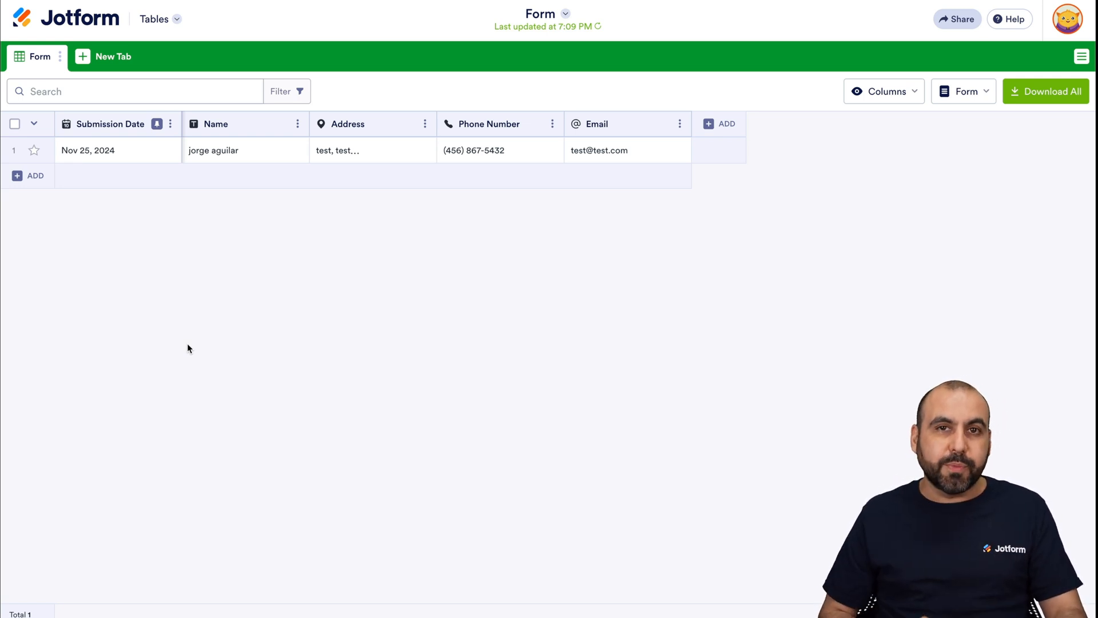
pyautogui.click(104, 56)
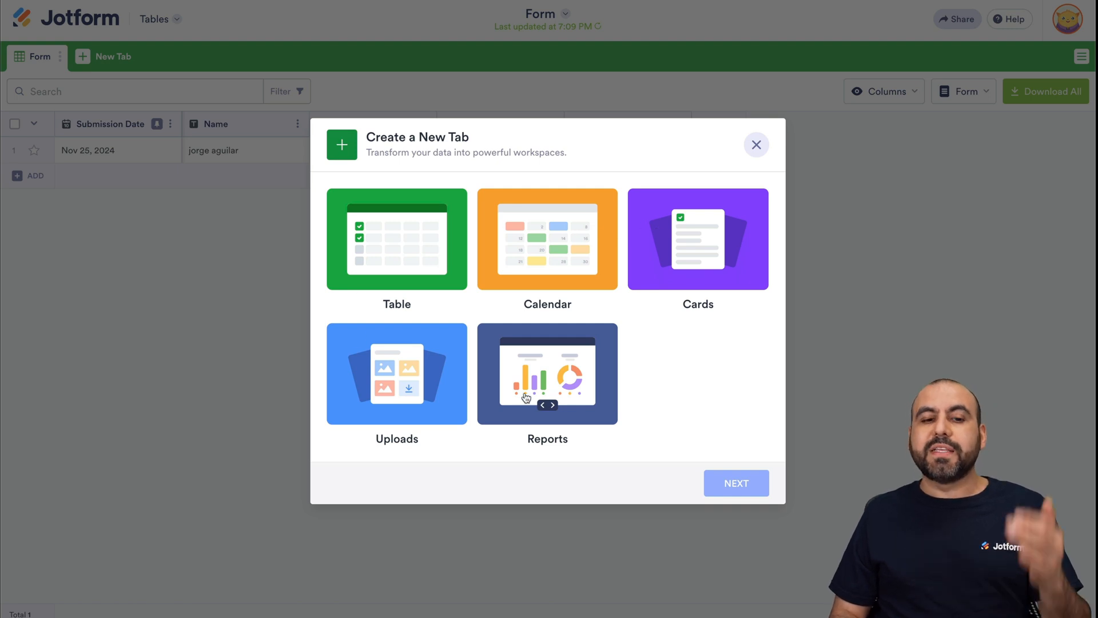
pyautogui.moveTo(425, 272)
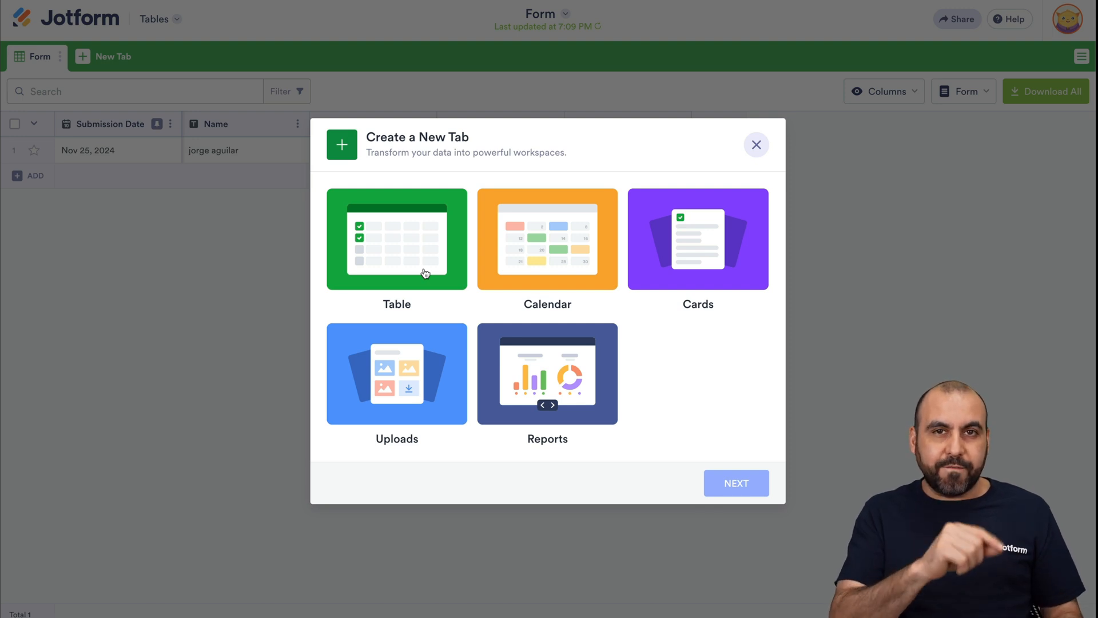
pyautogui.moveTo(377, 241)
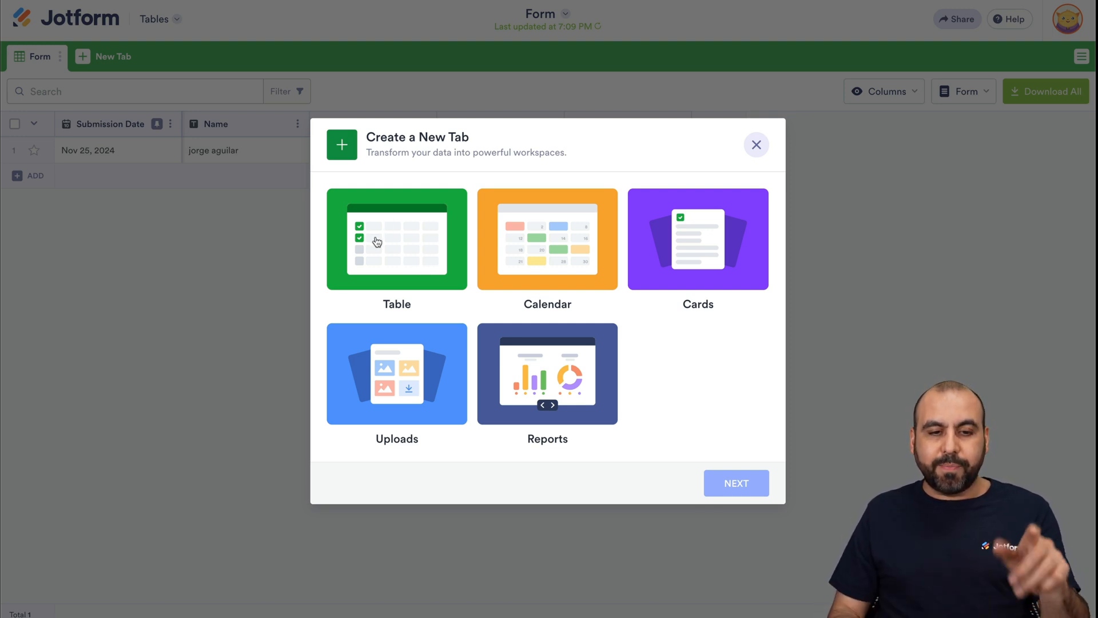
pyautogui.moveTo(537, 250)
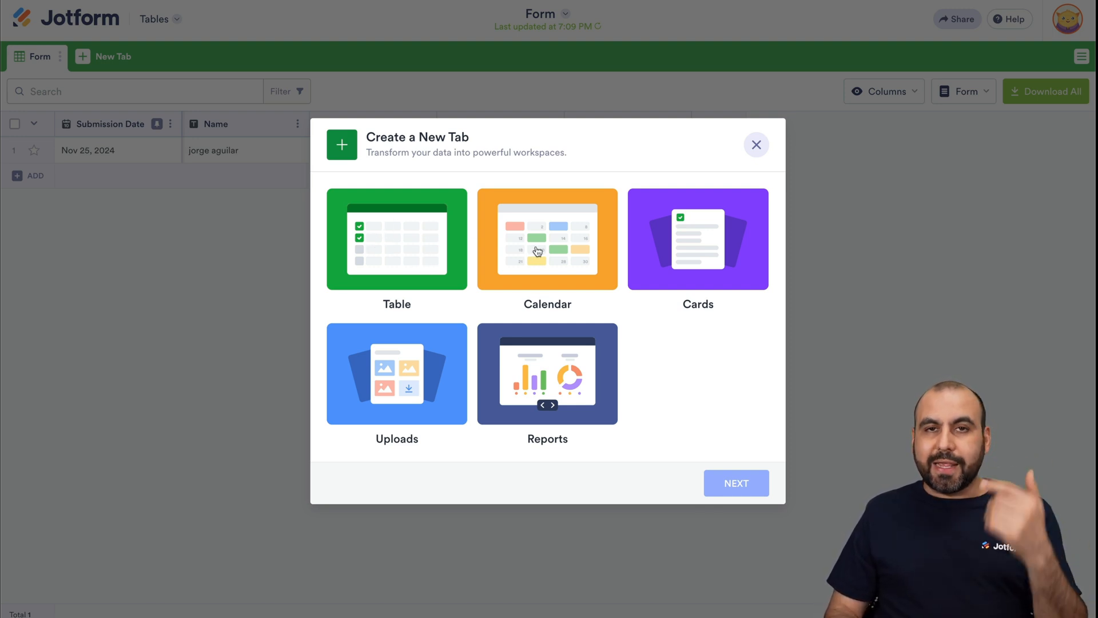
pyautogui.moveTo(697, 252)
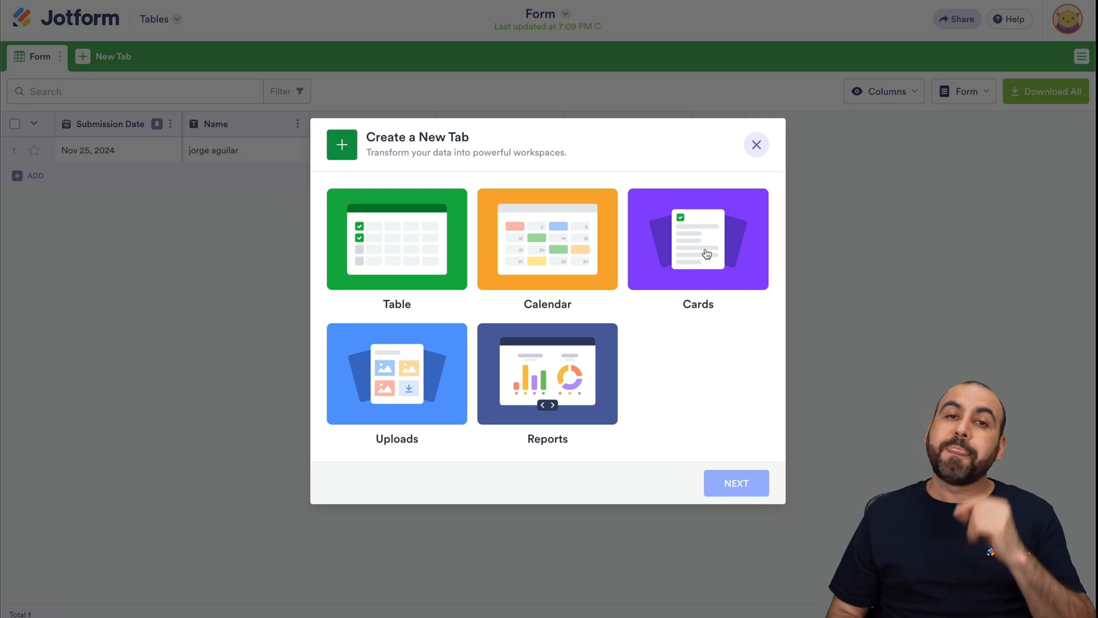
pyautogui.moveTo(546, 373)
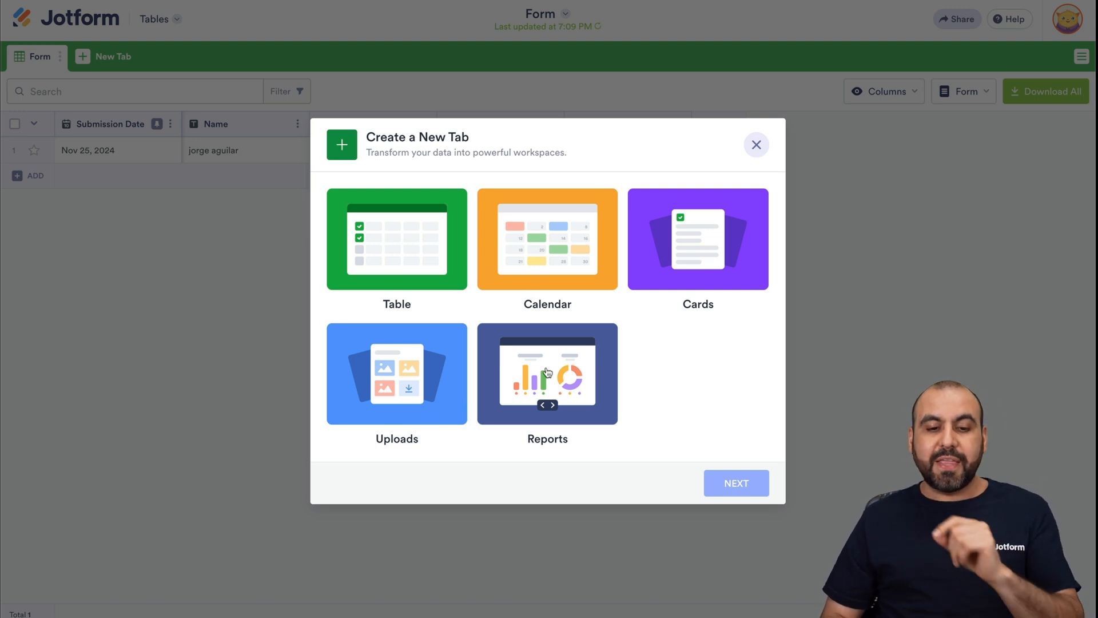
pyautogui.click(755, 144)
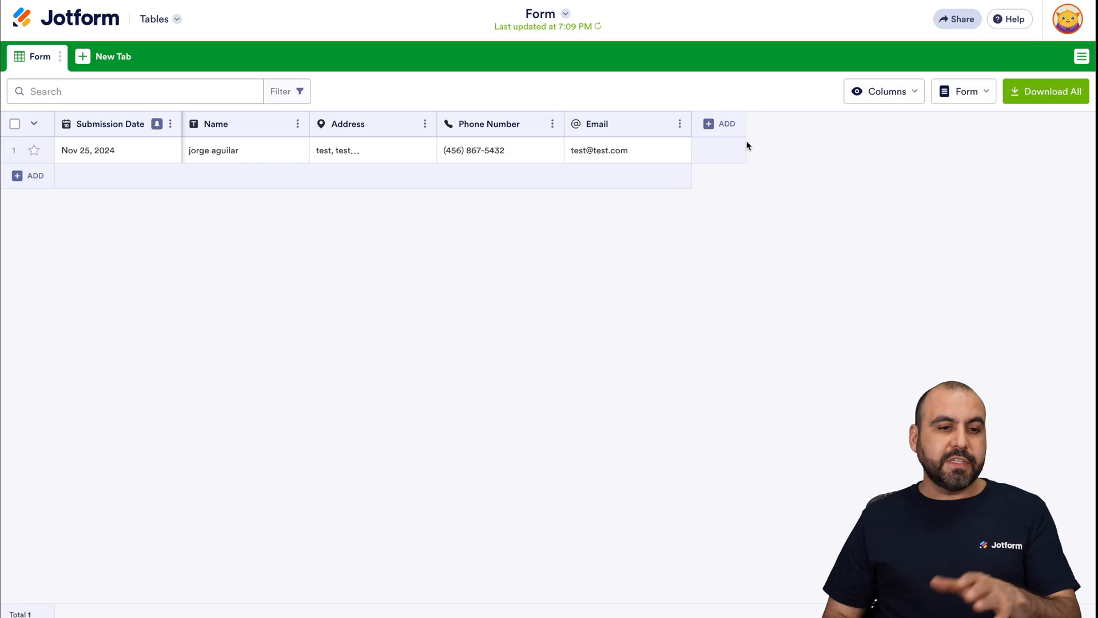
pyautogui.moveTo(488, 53)
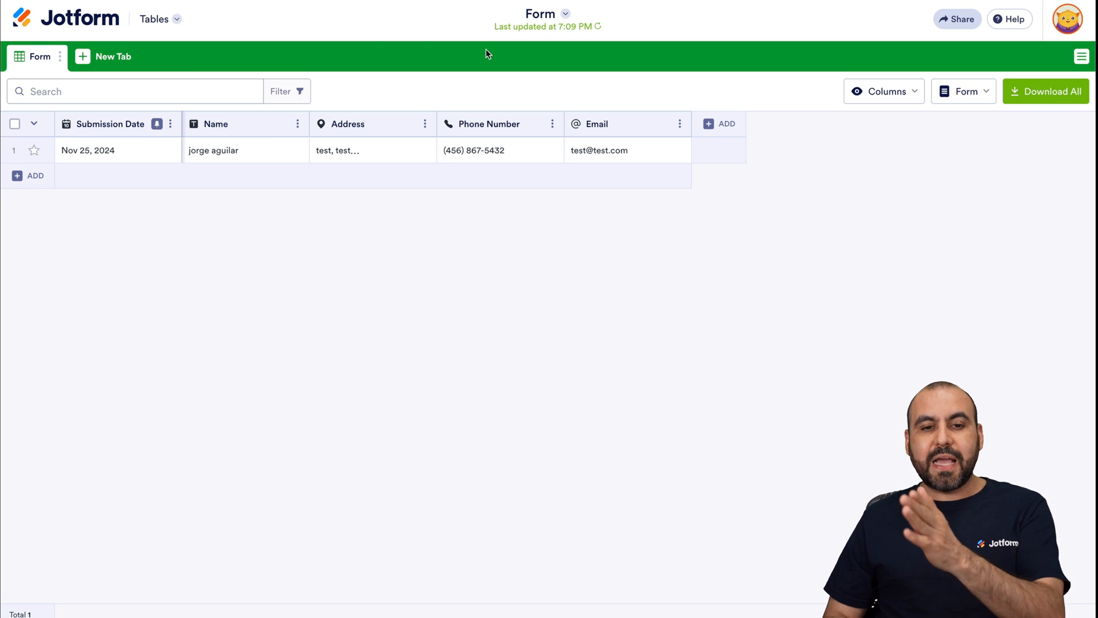
pyautogui.moveTo(826, 181)
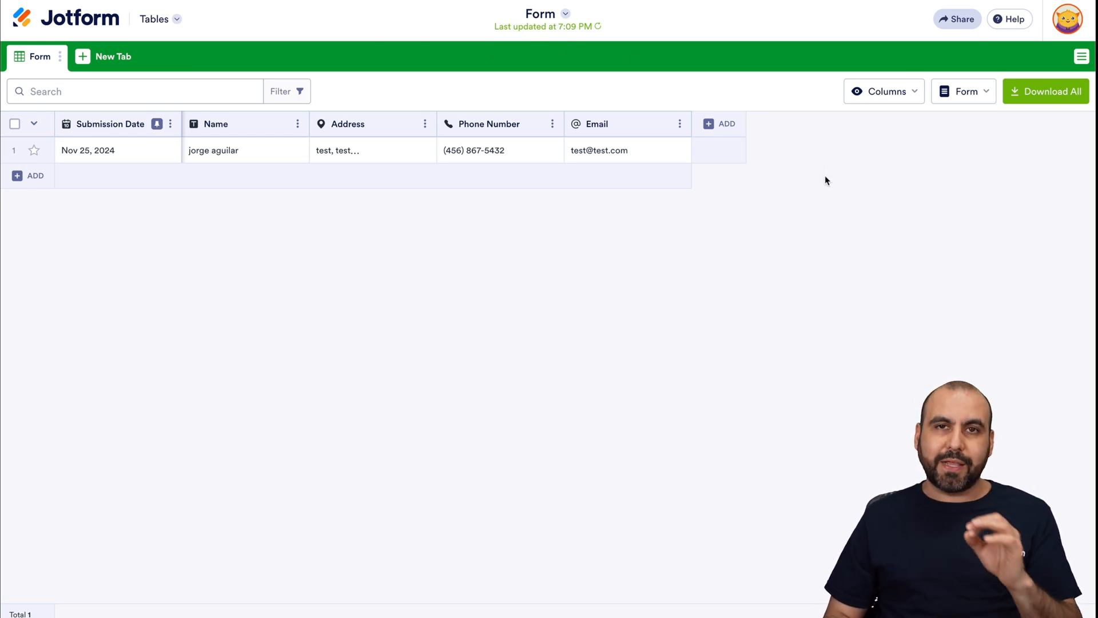
pyautogui.moveTo(493, 202)
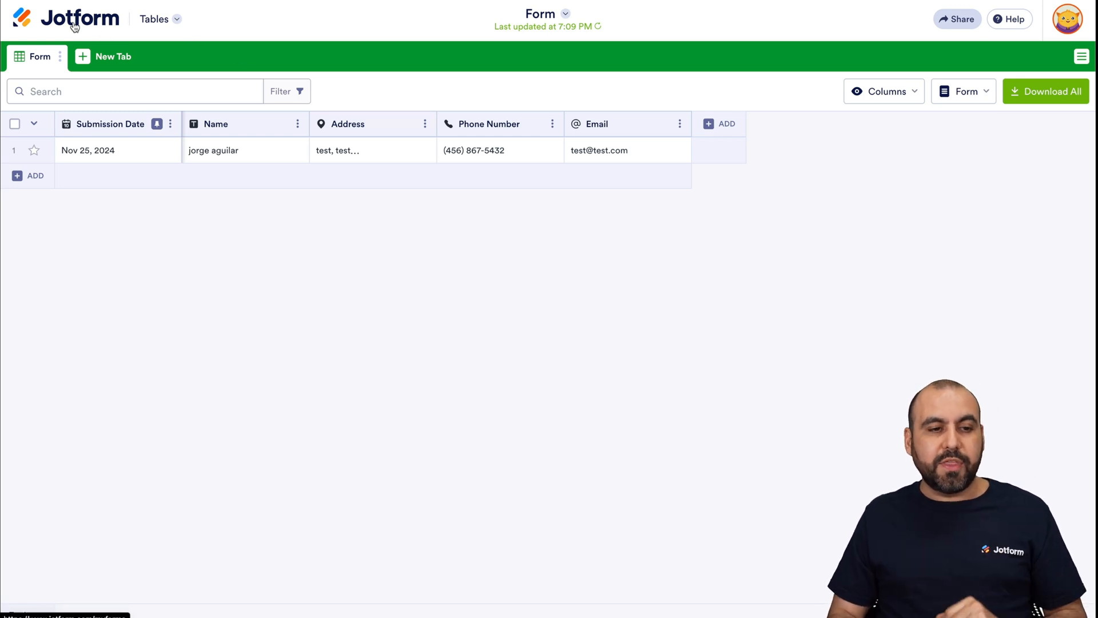
# Go back from Tables to the My Forms list via the Jotform logo.
pyautogui.click(80, 18)
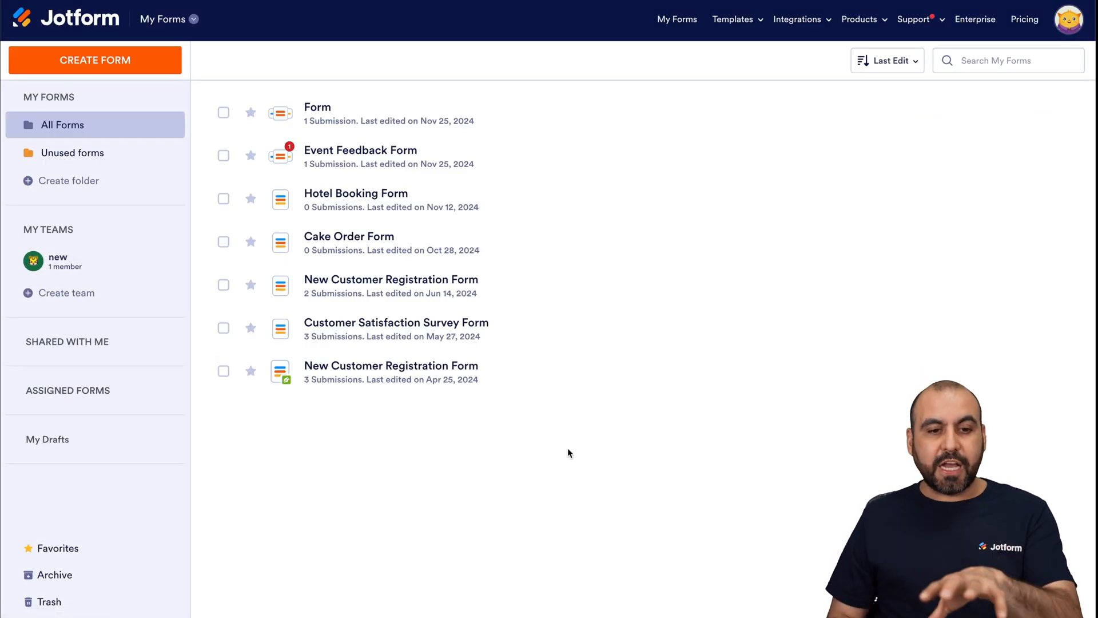
pyautogui.moveTo(449, 120)
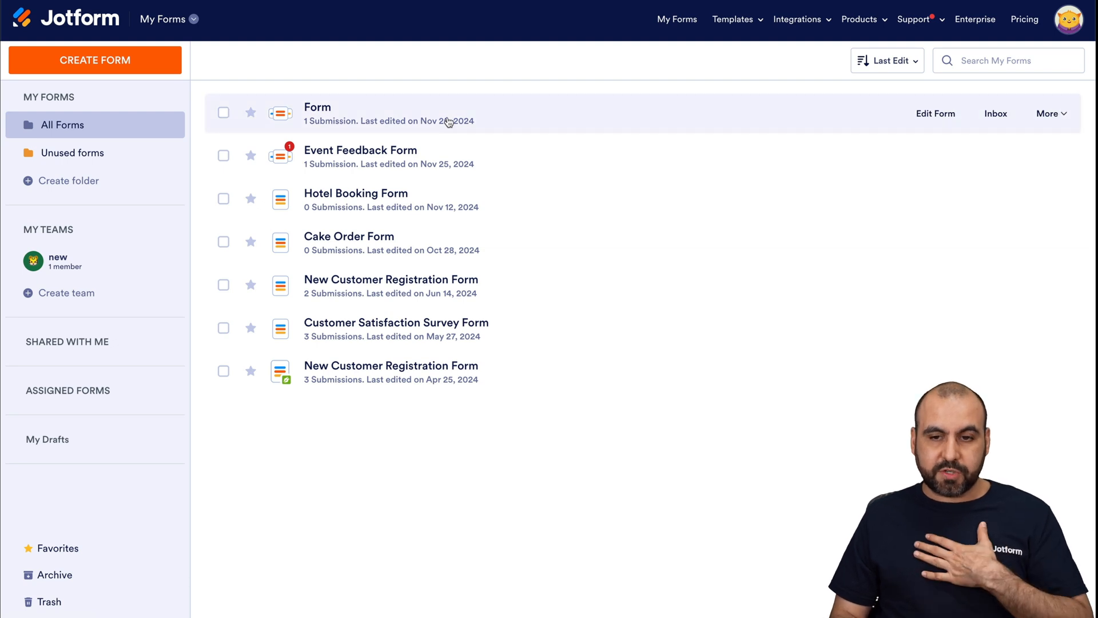
# Select the Form with one submission and open its More actions menu.
pyautogui.click(1051, 113)
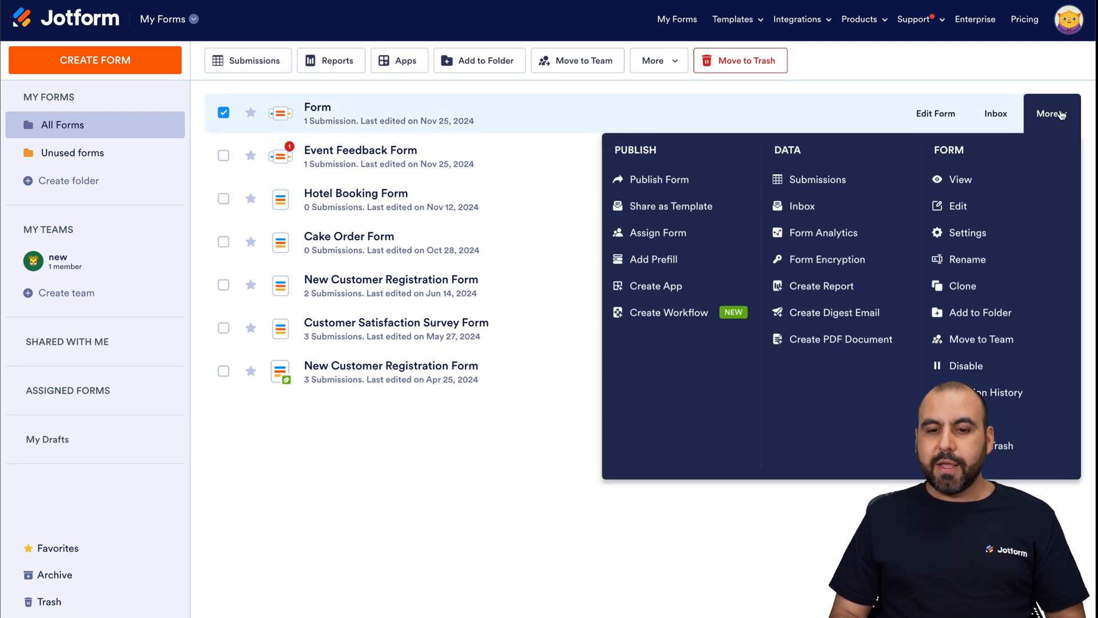
pyautogui.click(817, 179)
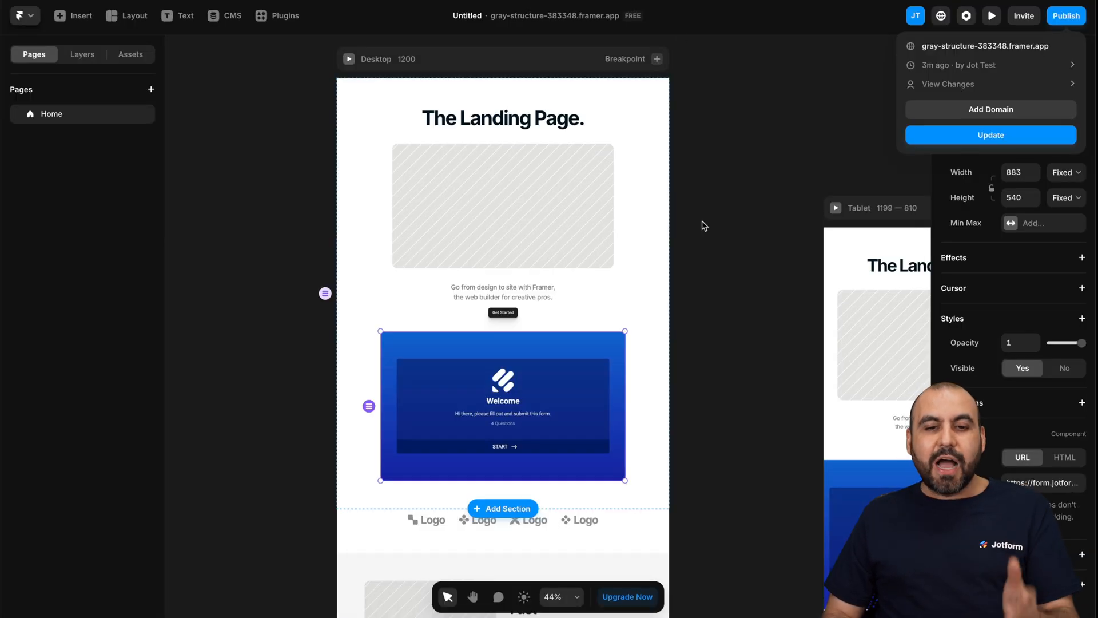
pyautogui.moveTo(545, 278)
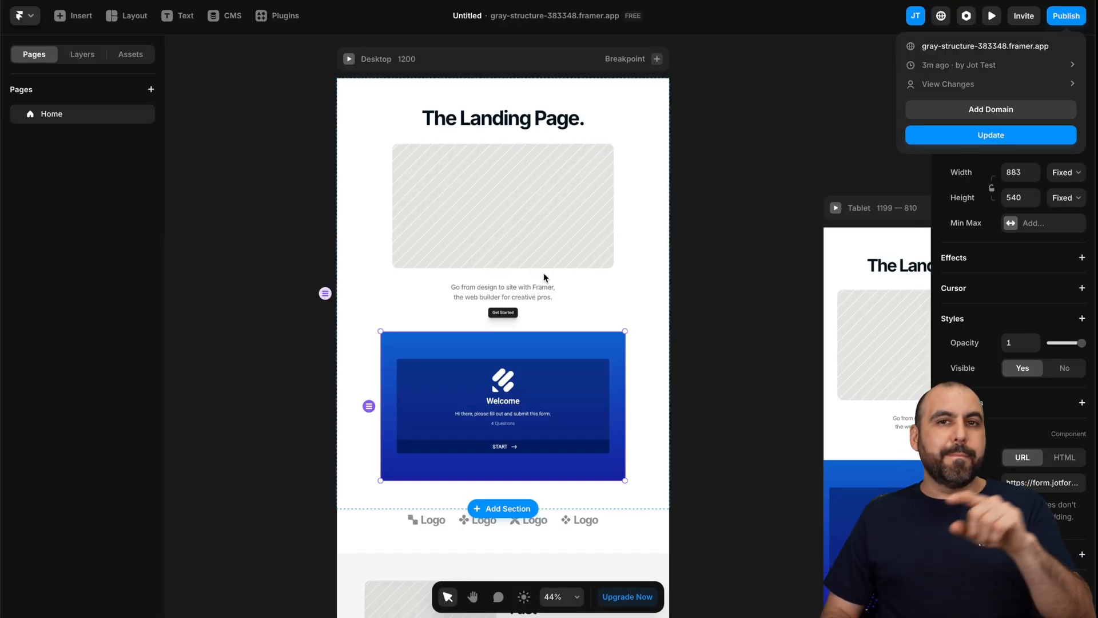
pyautogui.moveTo(593, 372)
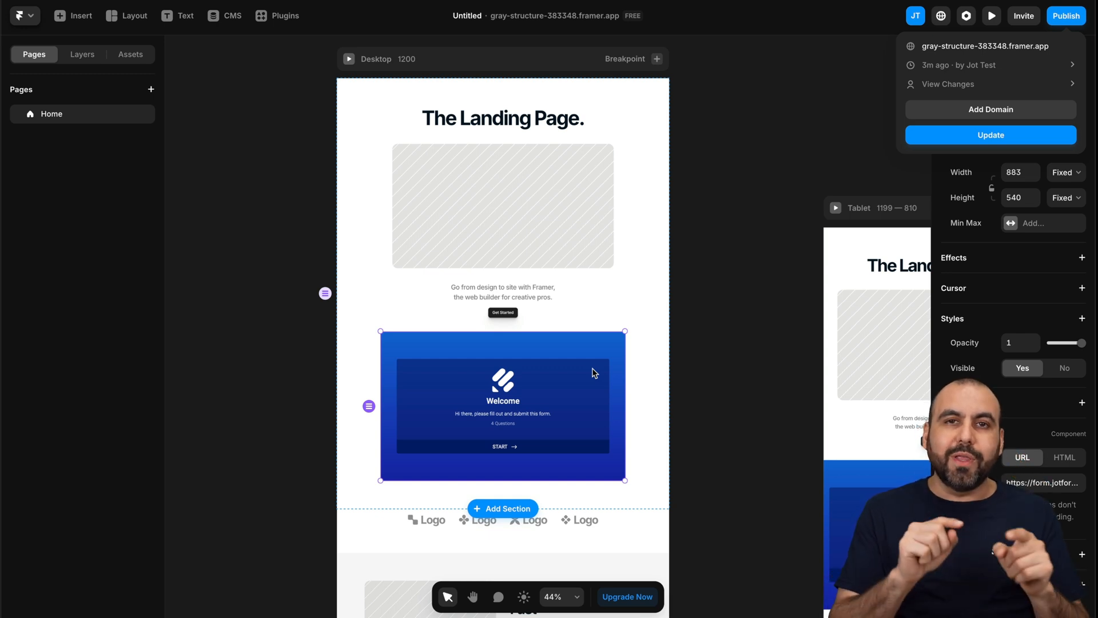